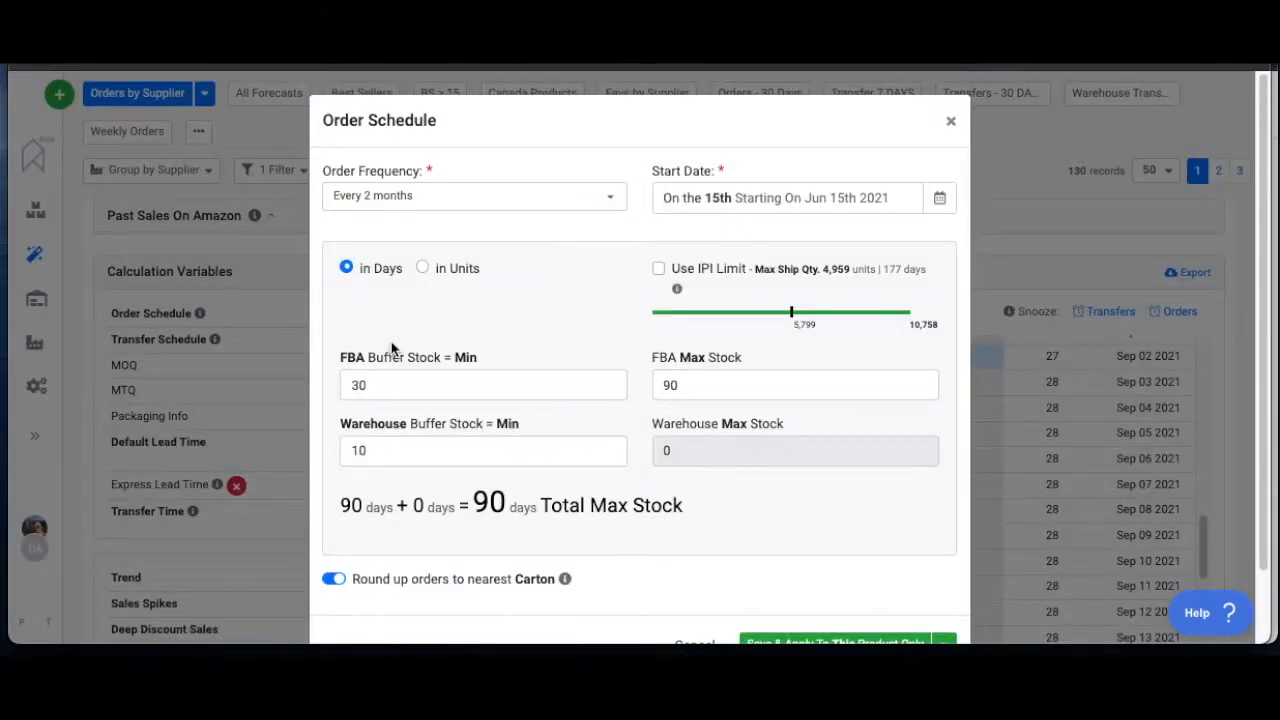
{"action": "mouse_move", "coordinate": [418, 336]}
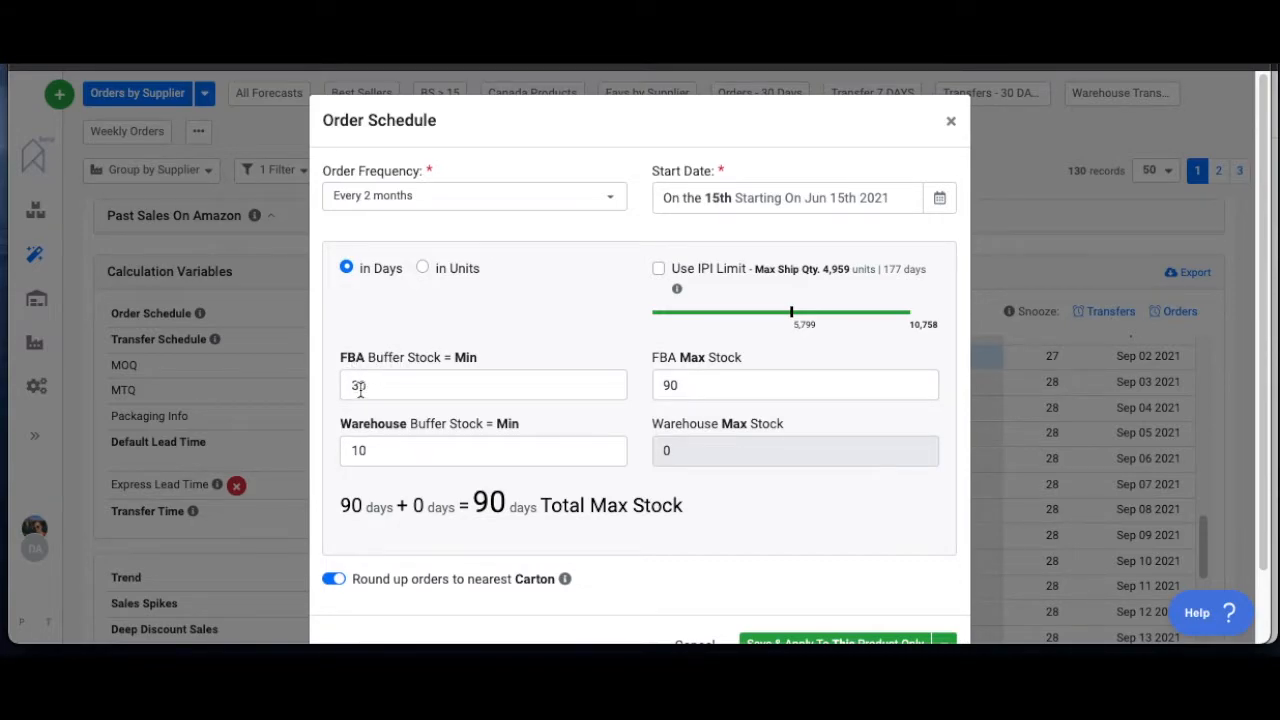
- Keep the buffer stock measured in days (30 FBA, 10 warehouse) rather than units
{"action": "type", "text": "0"}
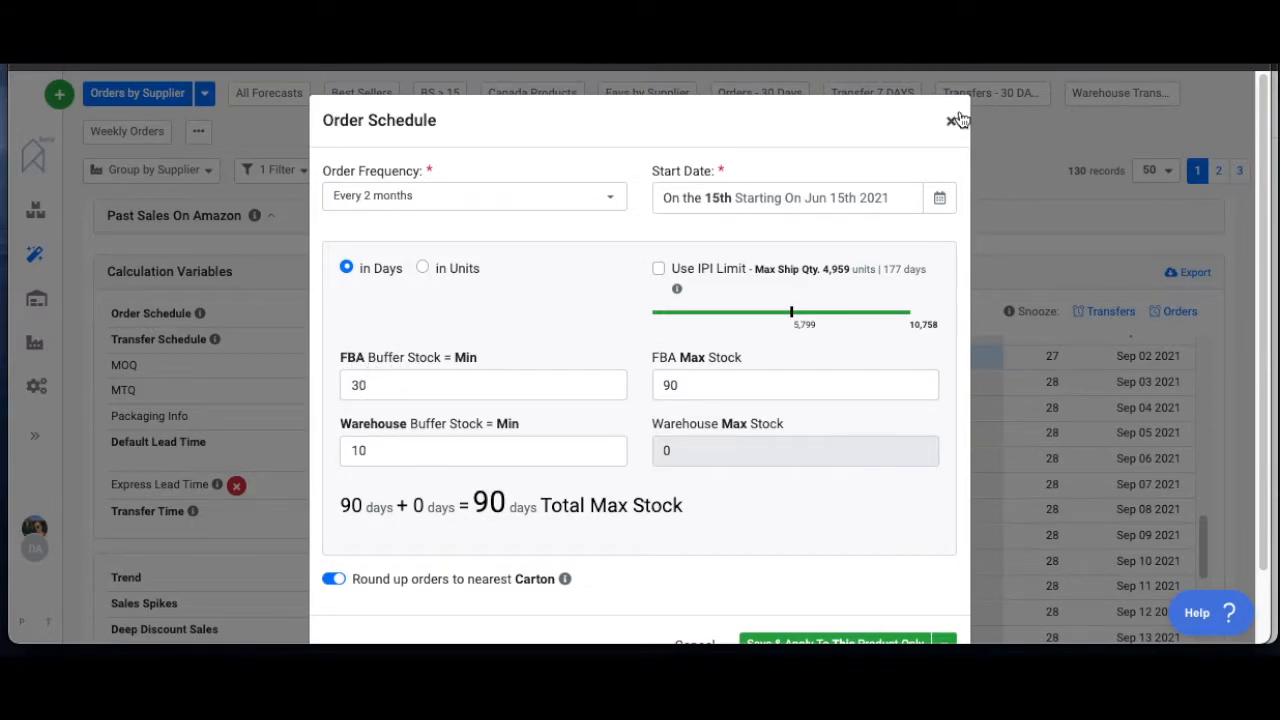
{"action": "left_click", "coordinate": [948, 120]}
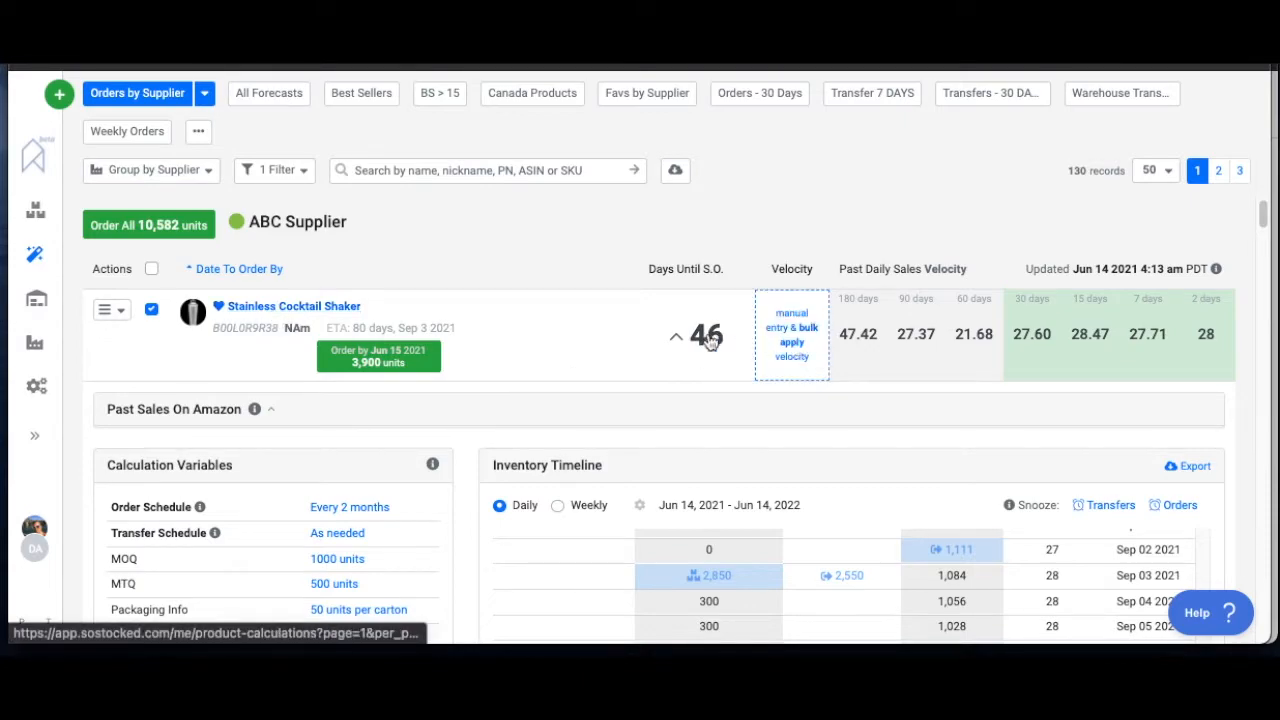
{"action": "scroll", "scroll_direction": "down", "scroll_amount": 3}
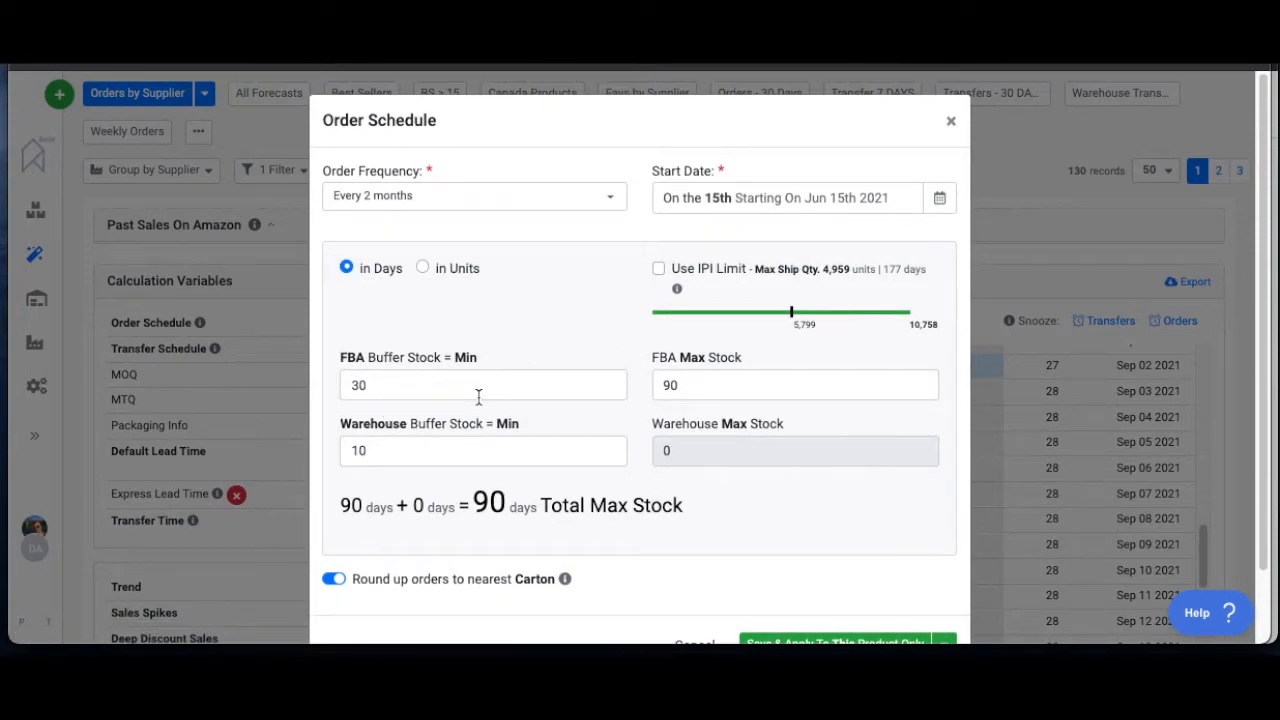
{"action": "mouse_move", "coordinate": [410, 490]}
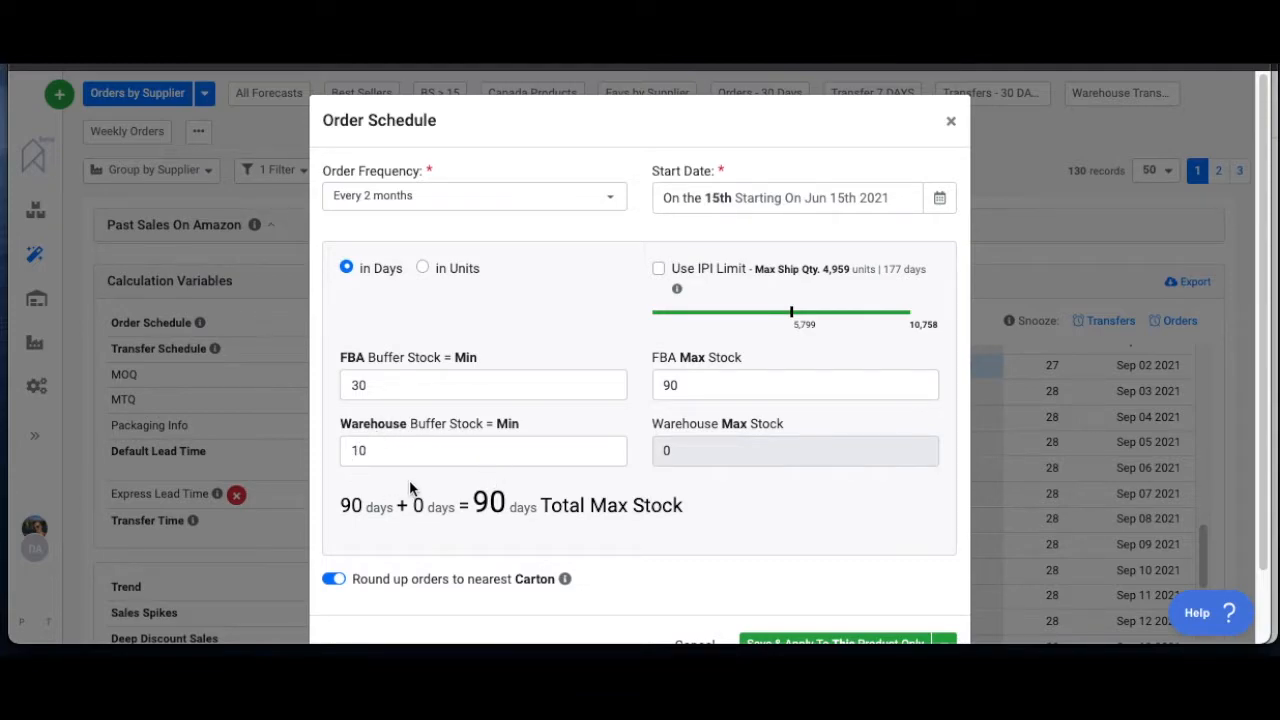
{"action": "mouse_move", "coordinate": [348, 436]}
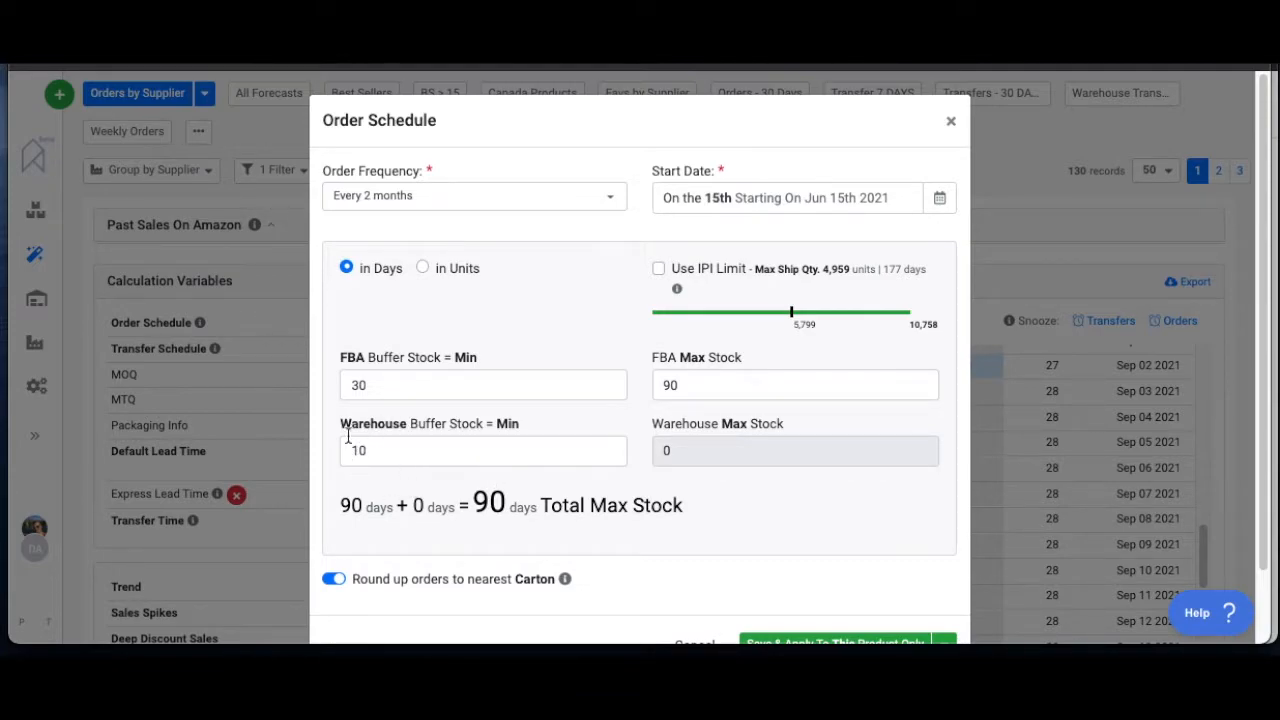
{"action": "mouse_move", "coordinate": [352, 476]}
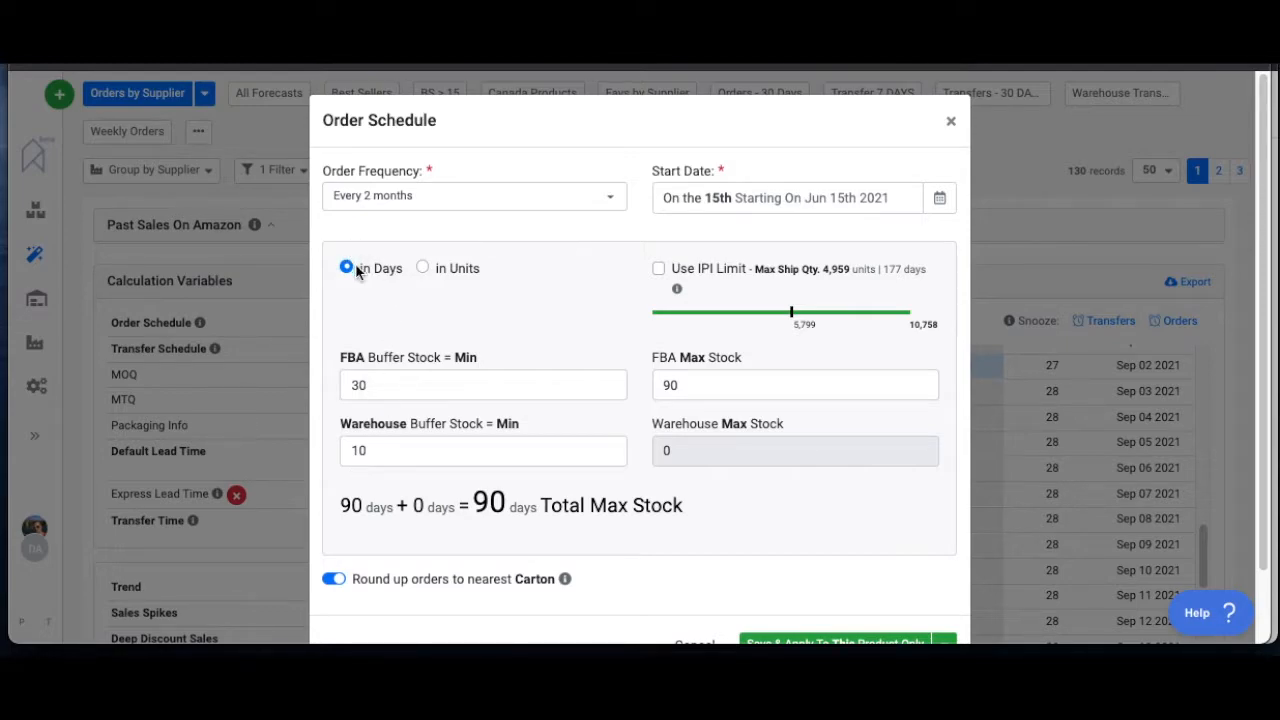
{"action": "mouse_move", "coordinate": [462, 188]}
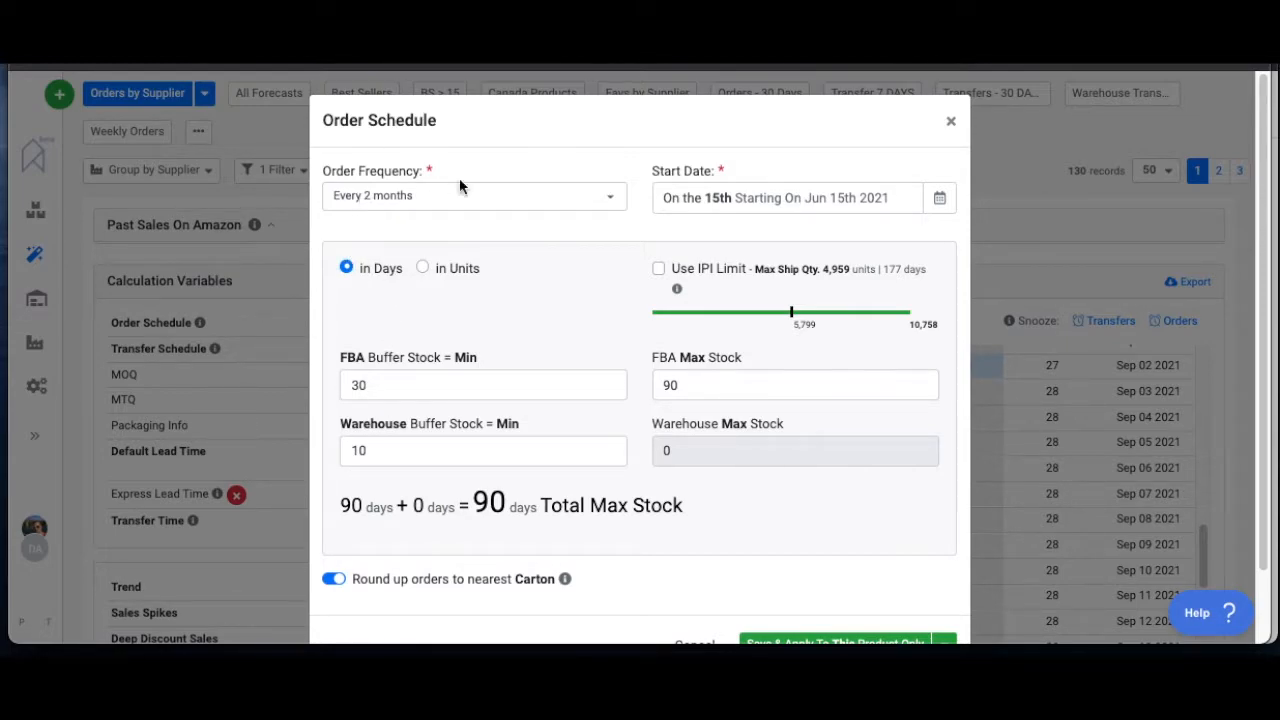
{"action": "mouse_move", "coordinate": [708, 216]}
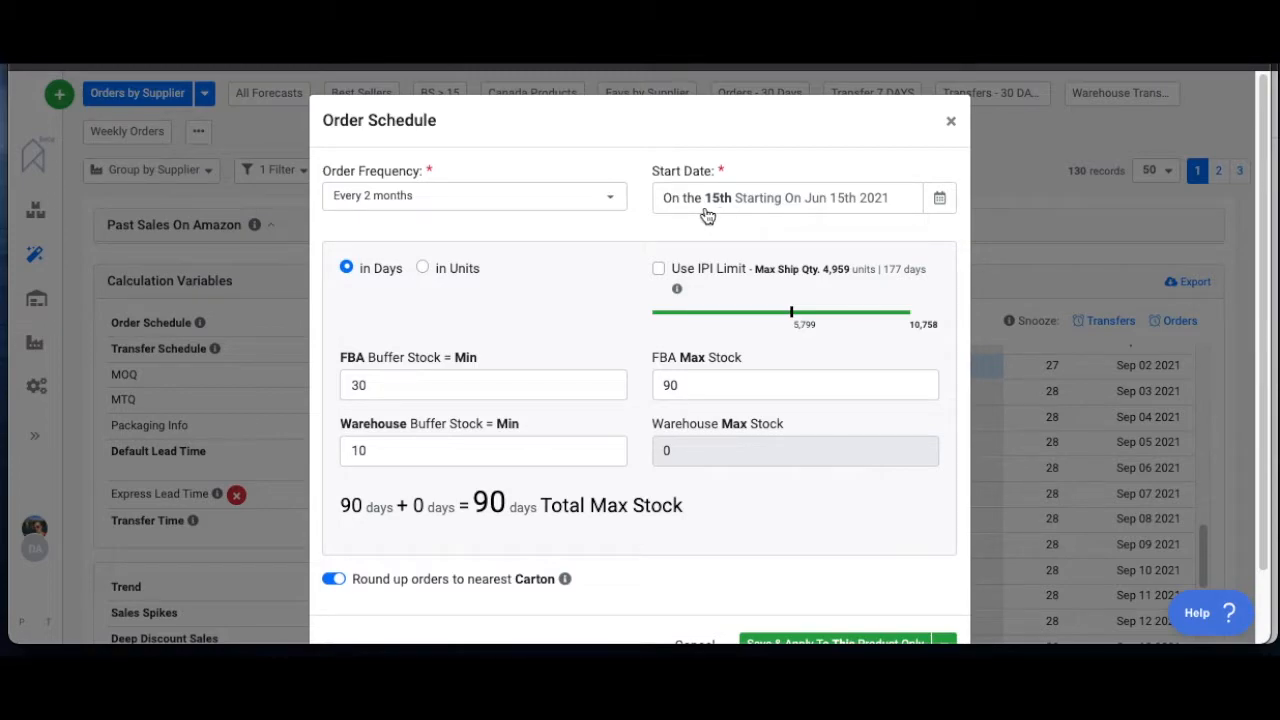
{"action": "mouse_move", "coordinate": [364, 284]}
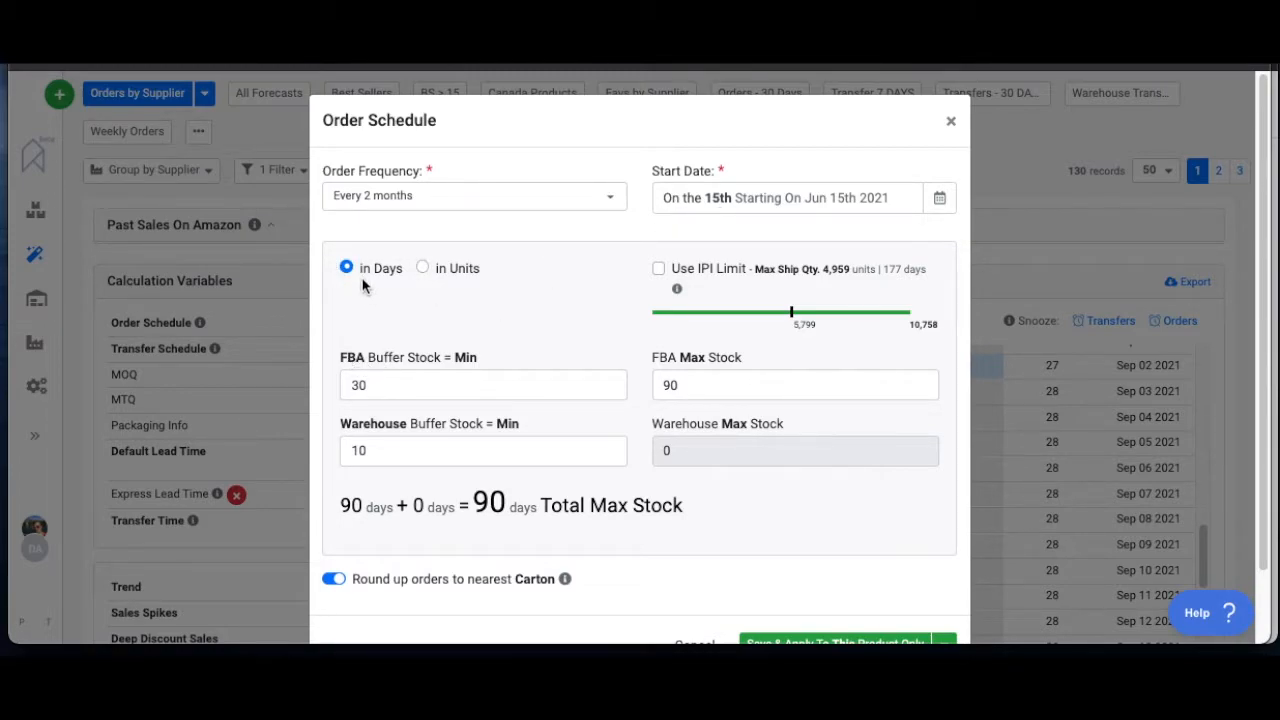
{"action": "left_click", "coordinate": [422, 268]}
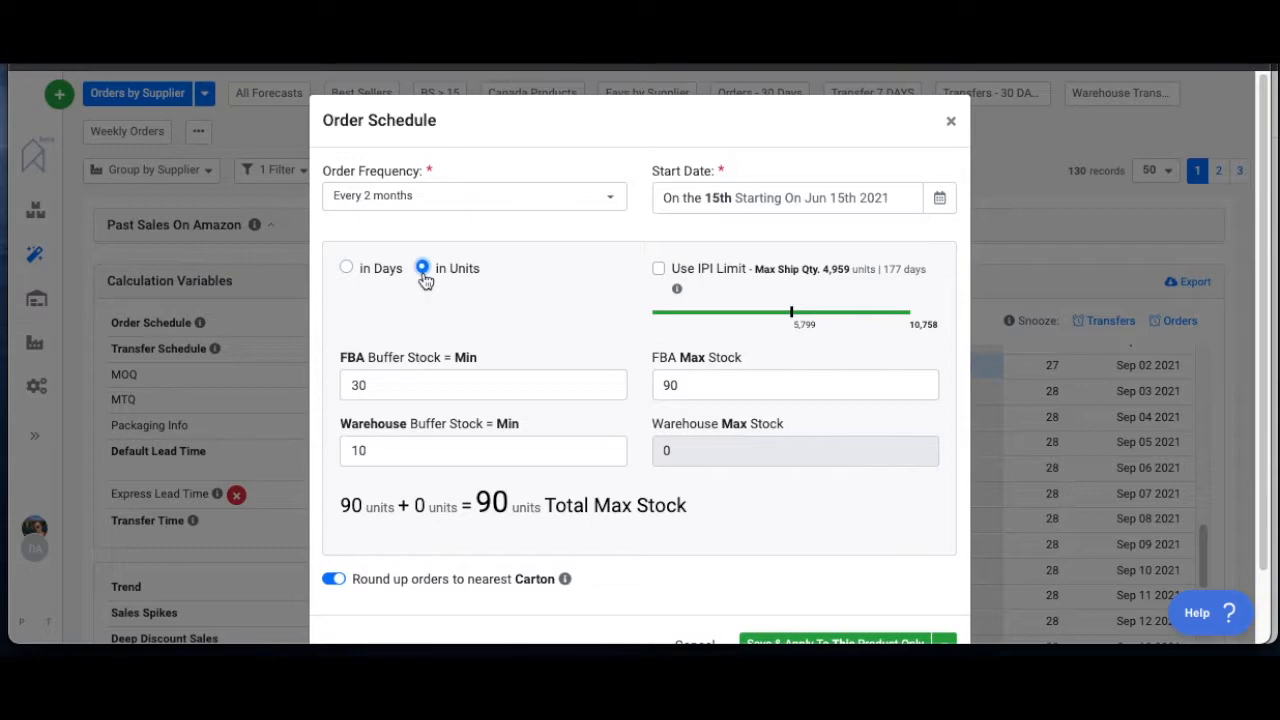
{"action": "left_click", "coordinate": [346, 268]}
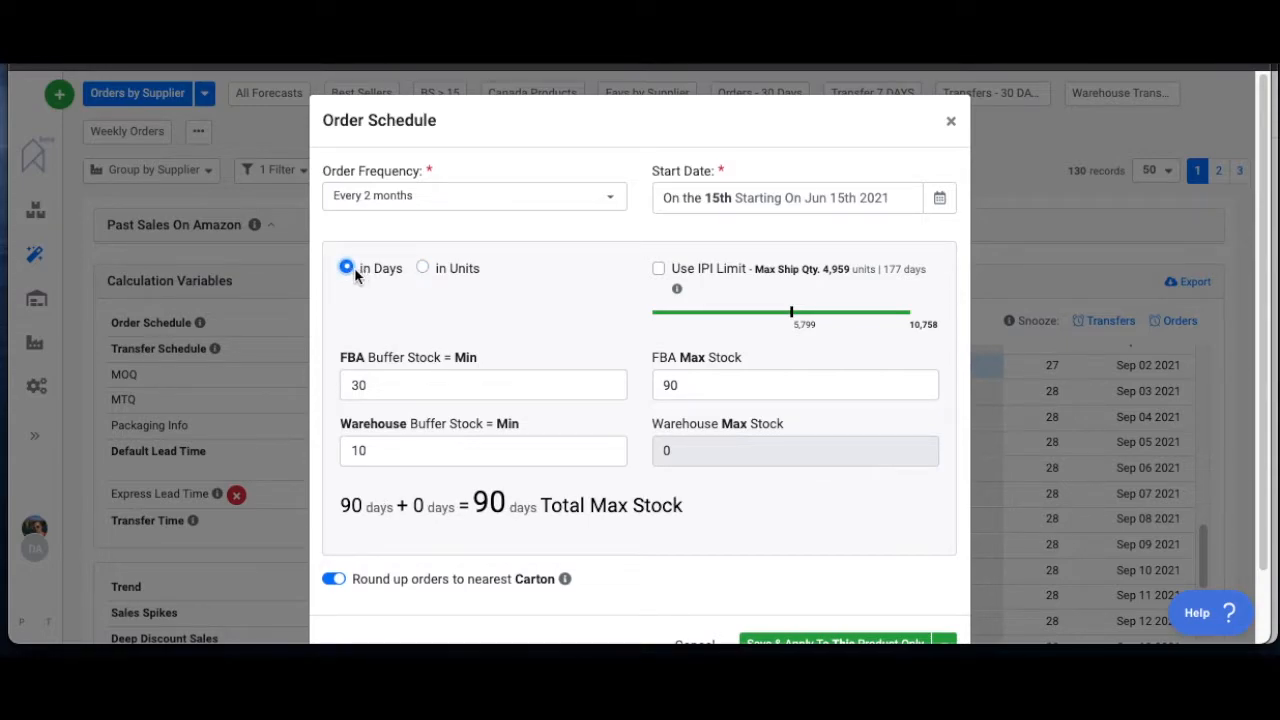
{"action": "mouse_move", "coordinate": [376, 384]}
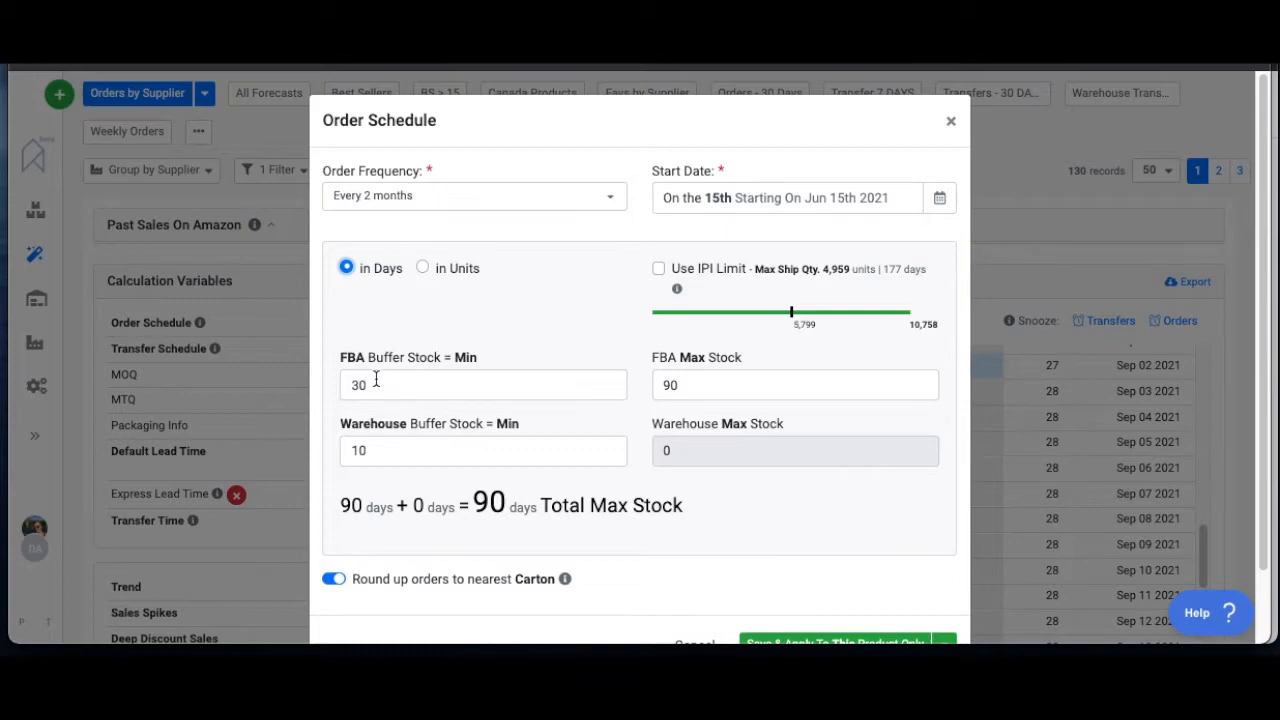
{"action": "mouse_move", "coordinate": [370, 378]}
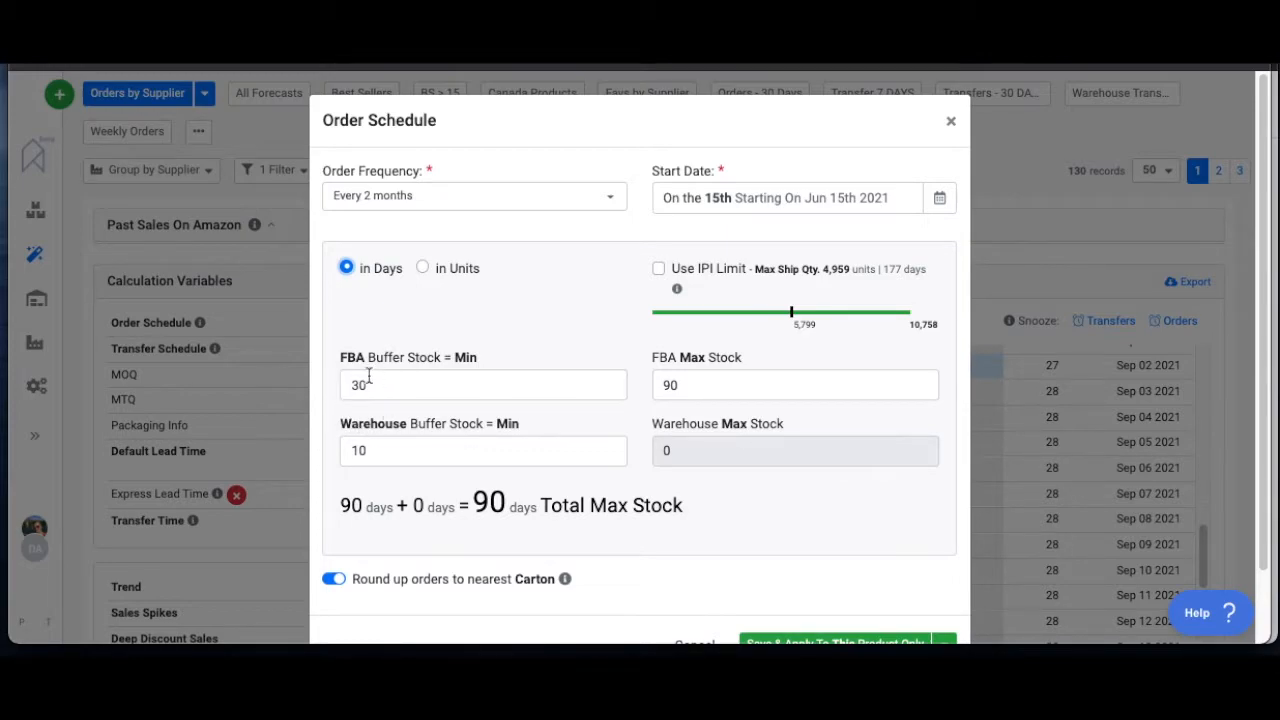
{"action": "mouse_move", "coordinate": [322, 396]}
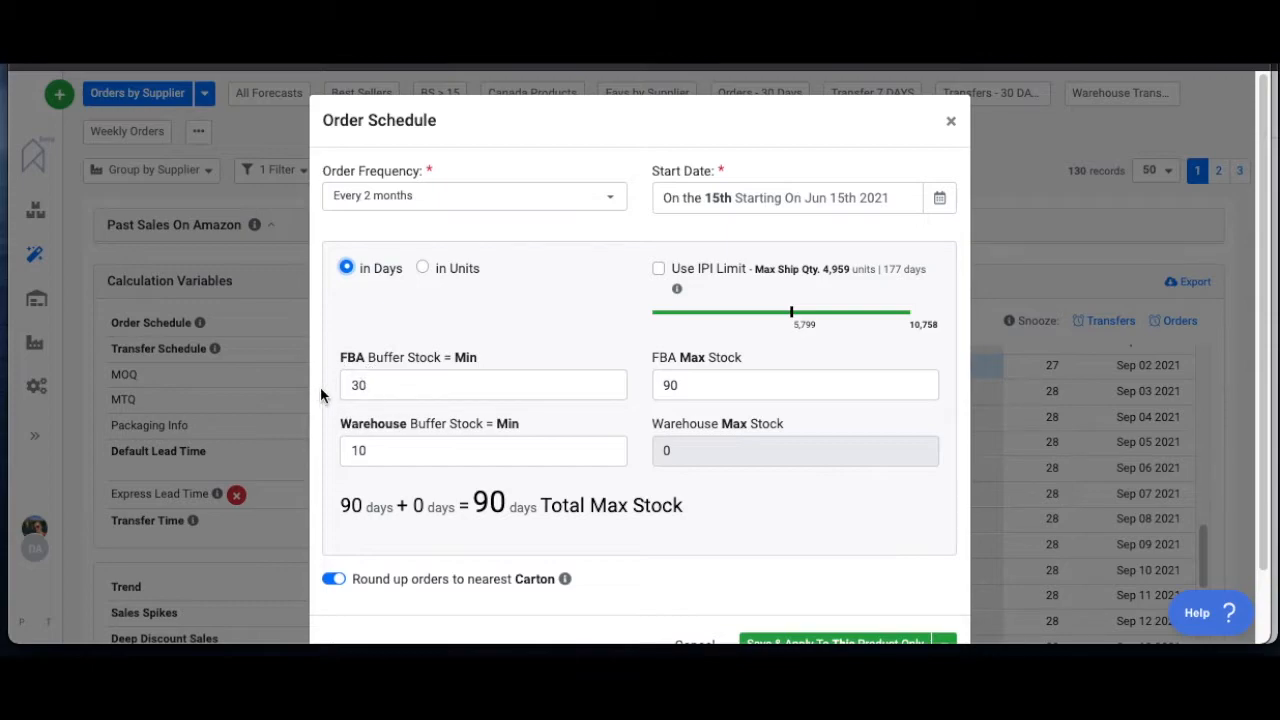
{"action": "mouse_move", "coordinate": [376, 420]}
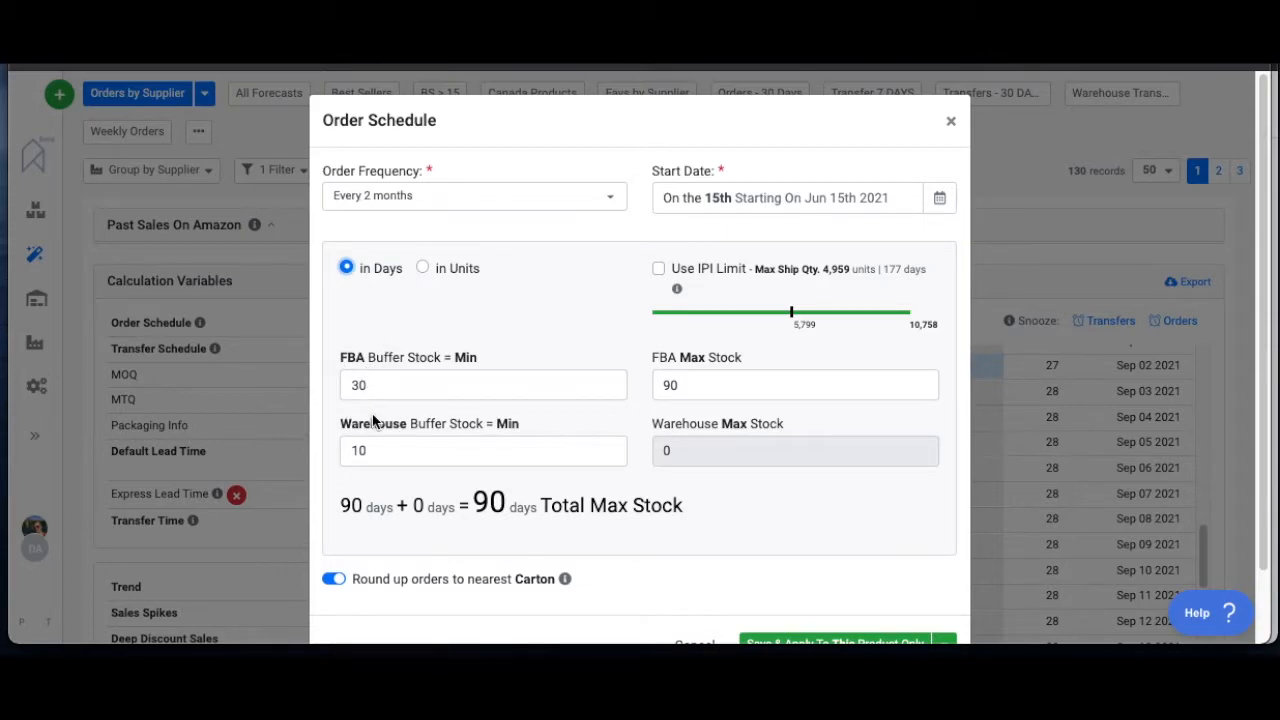
{"action": "mouse_move", "coordinate": [376, 428]}
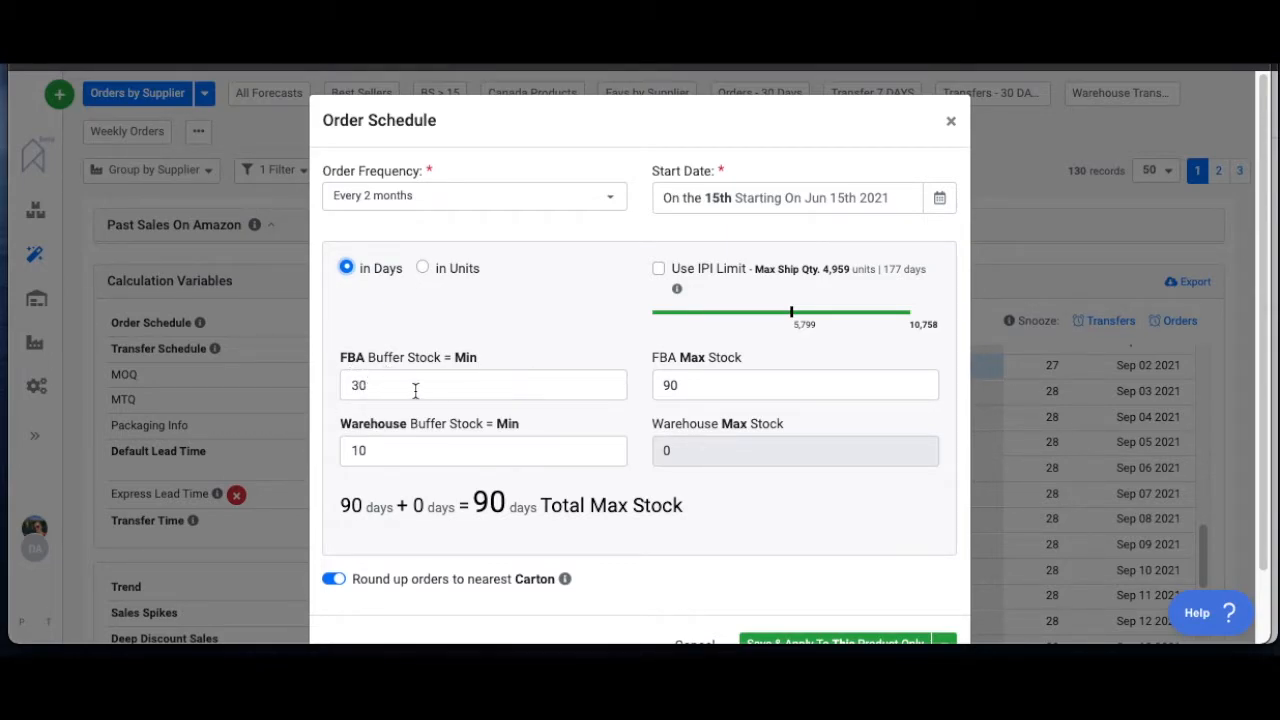
{"action": "mouse_move", "coordinate": [360, 366]}
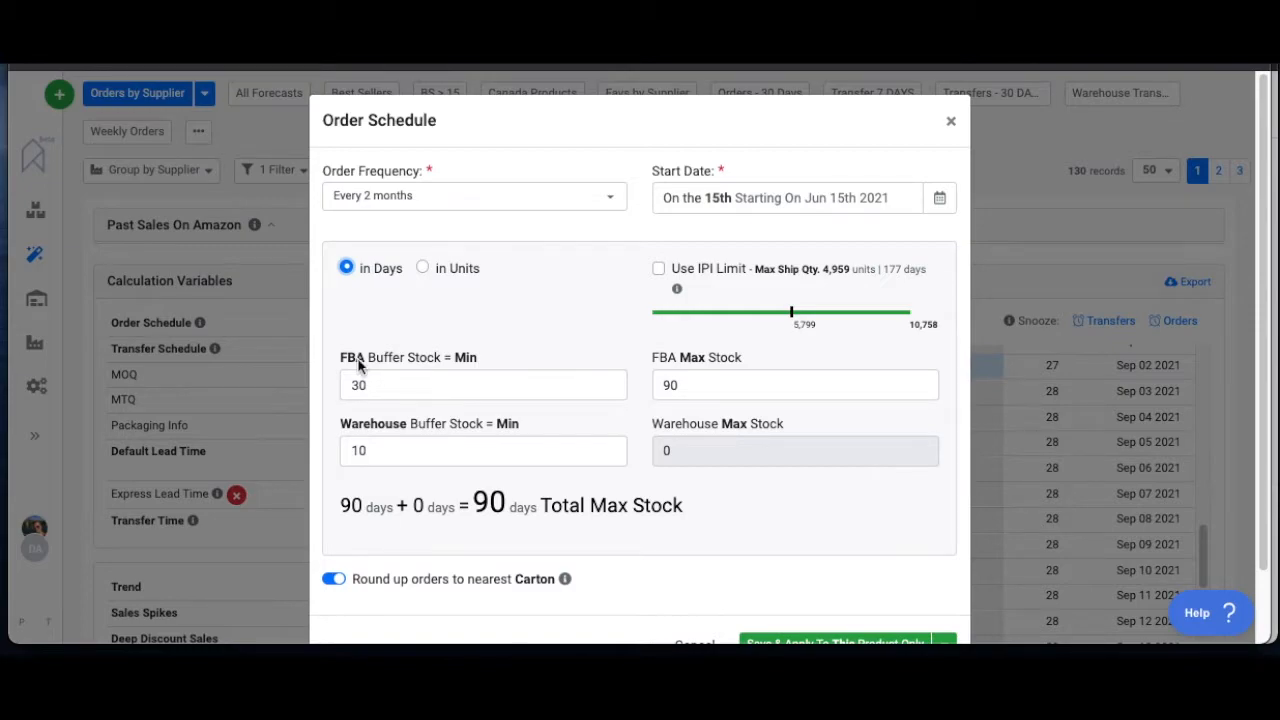
{"action": "mouse_move", "coordinate": [378, 430]}
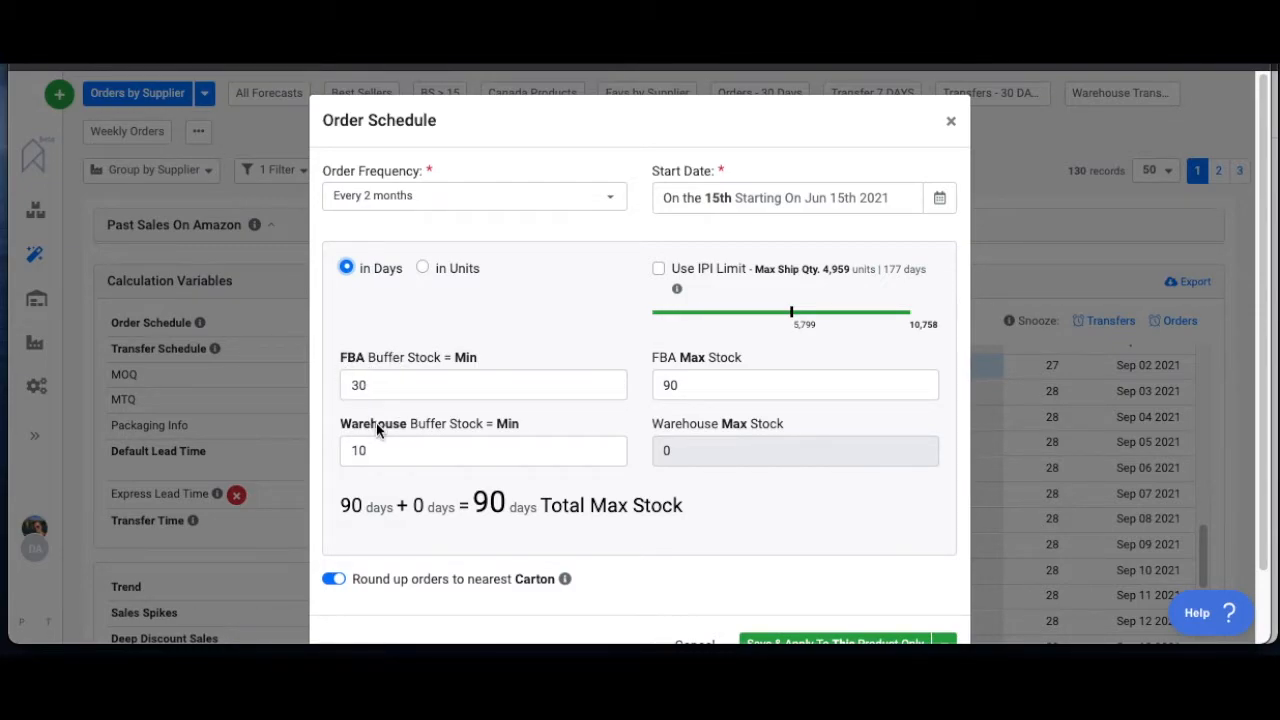
{"action": "mouse_move", "coordinate": [392, 432]}
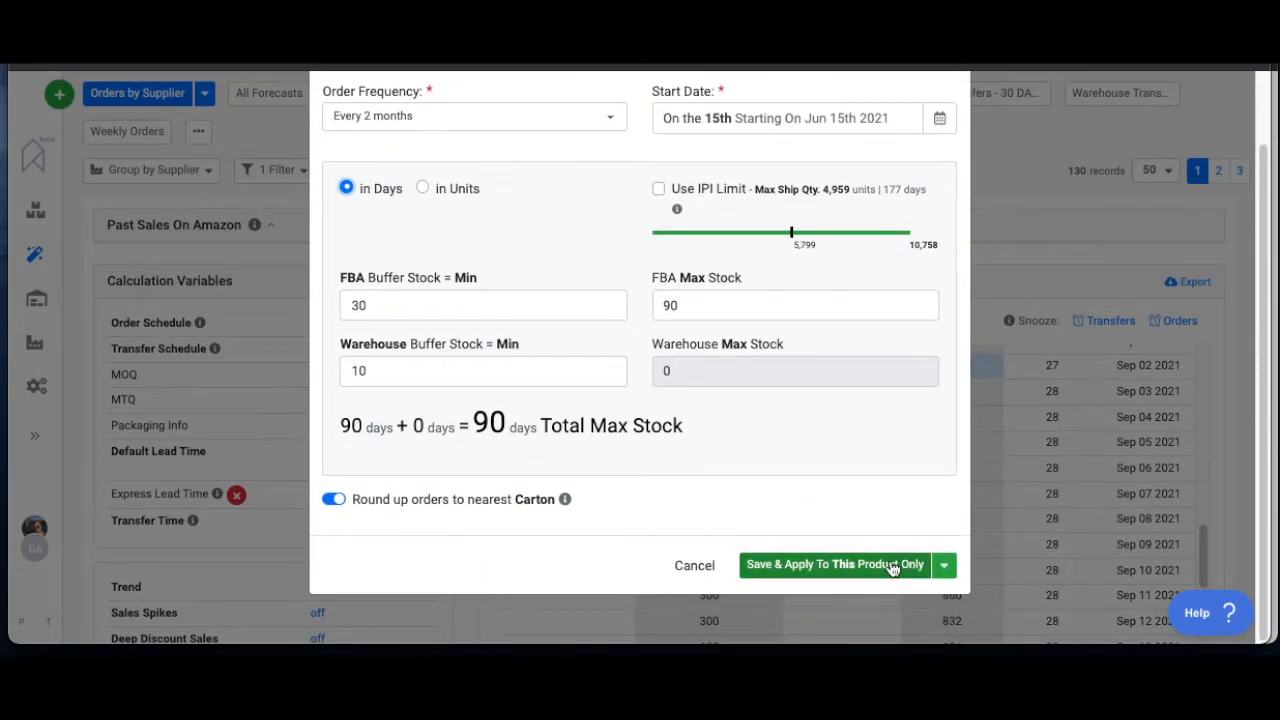
- Save and apply the order schedule settings to the product
{"action": "left_click", "coordinate": [944, 564]}
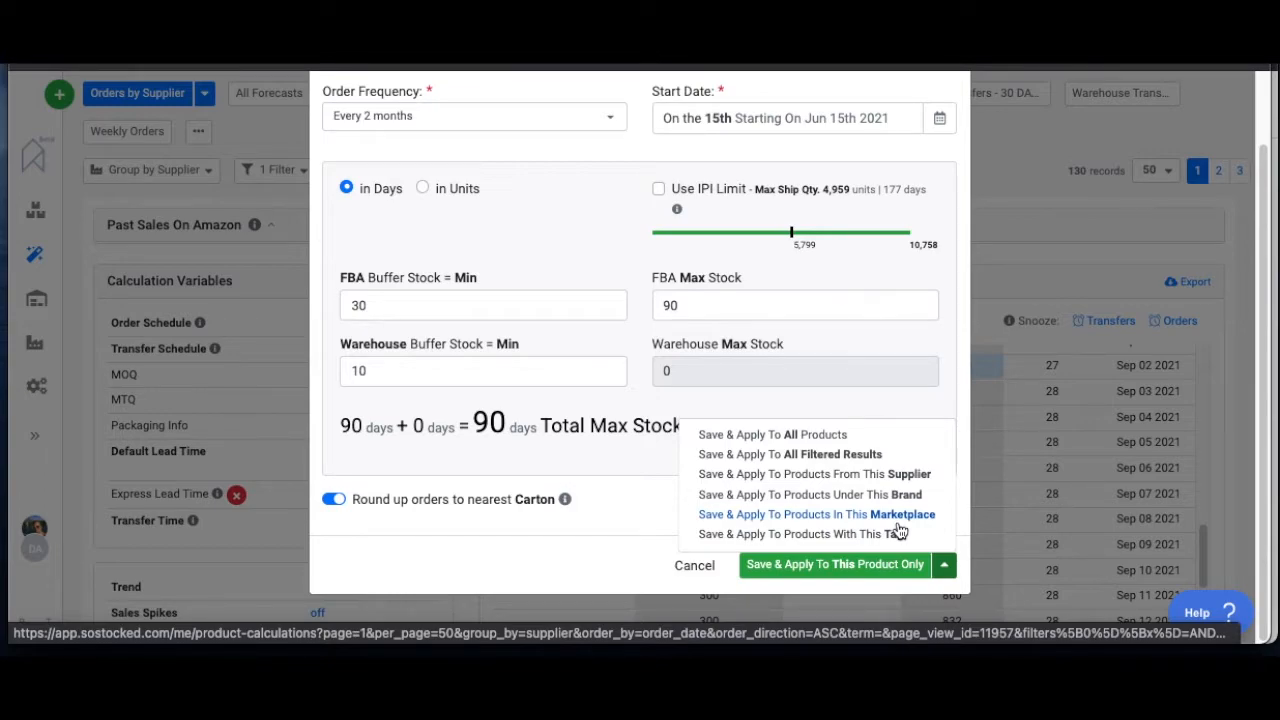
{"action": "mouse_move", "coordinate": [892, 532]}
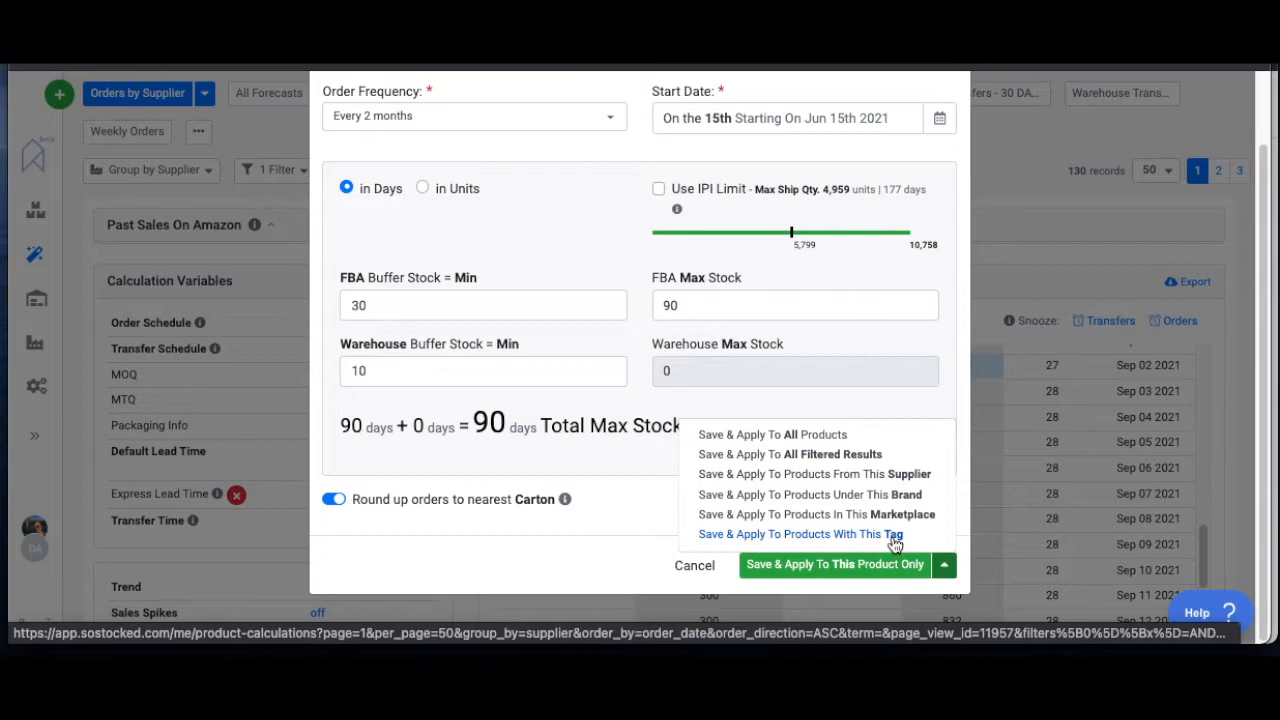
{"action": "mouse_move", "coordinate": [880, 530]}
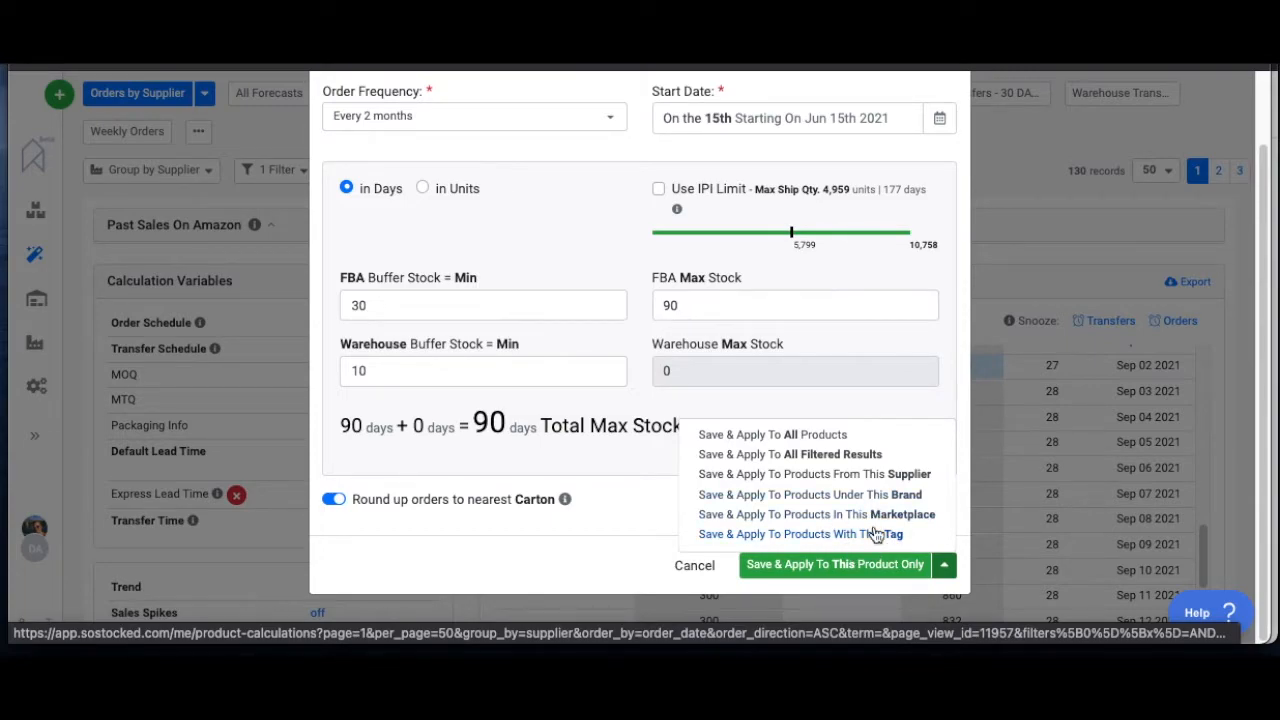
{"action": "left_click", "coordinate": [834, 564]}
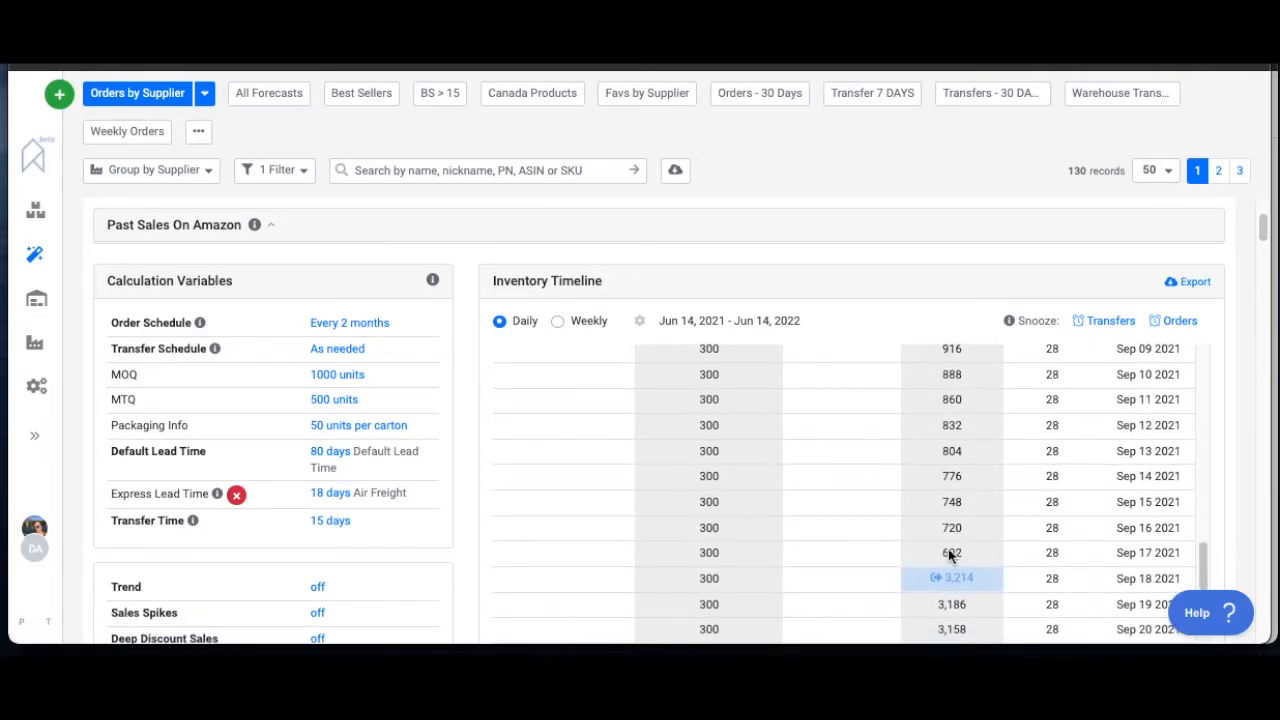
{"action": "mouse_move", "coordinate": [964, 590]}
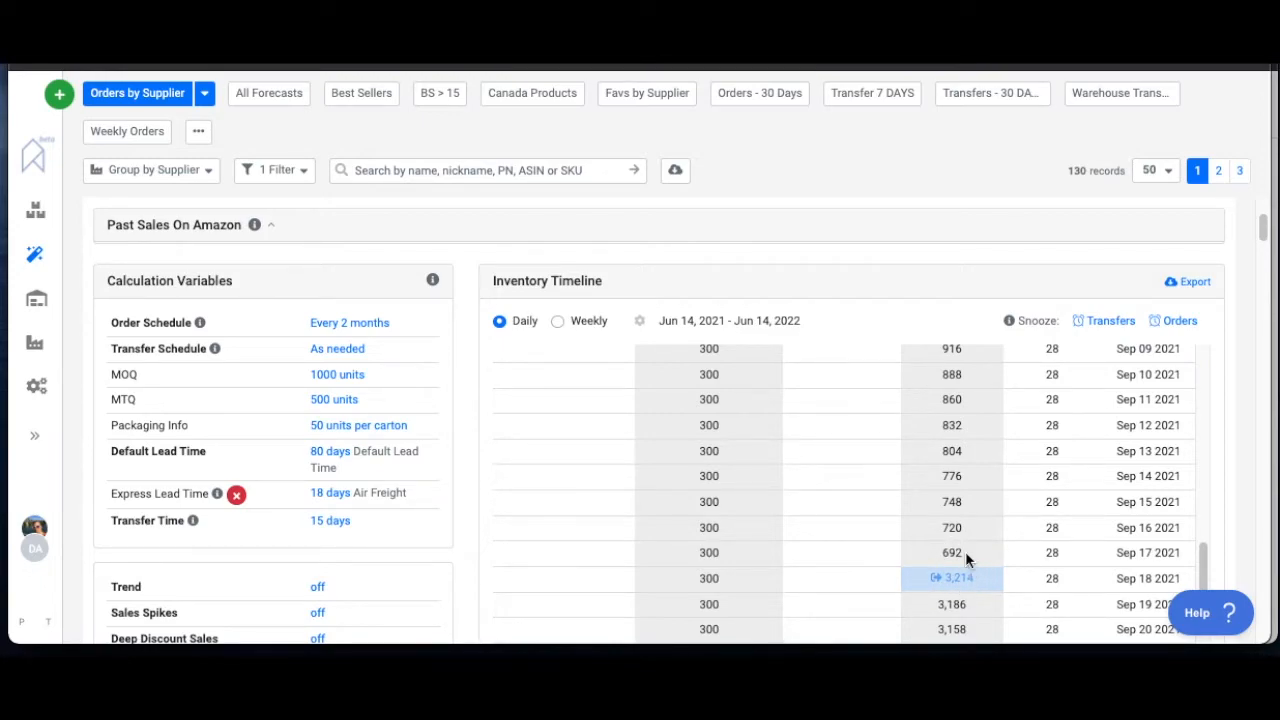
{"action": "mouse_move", "coordinate": [958, 604]}
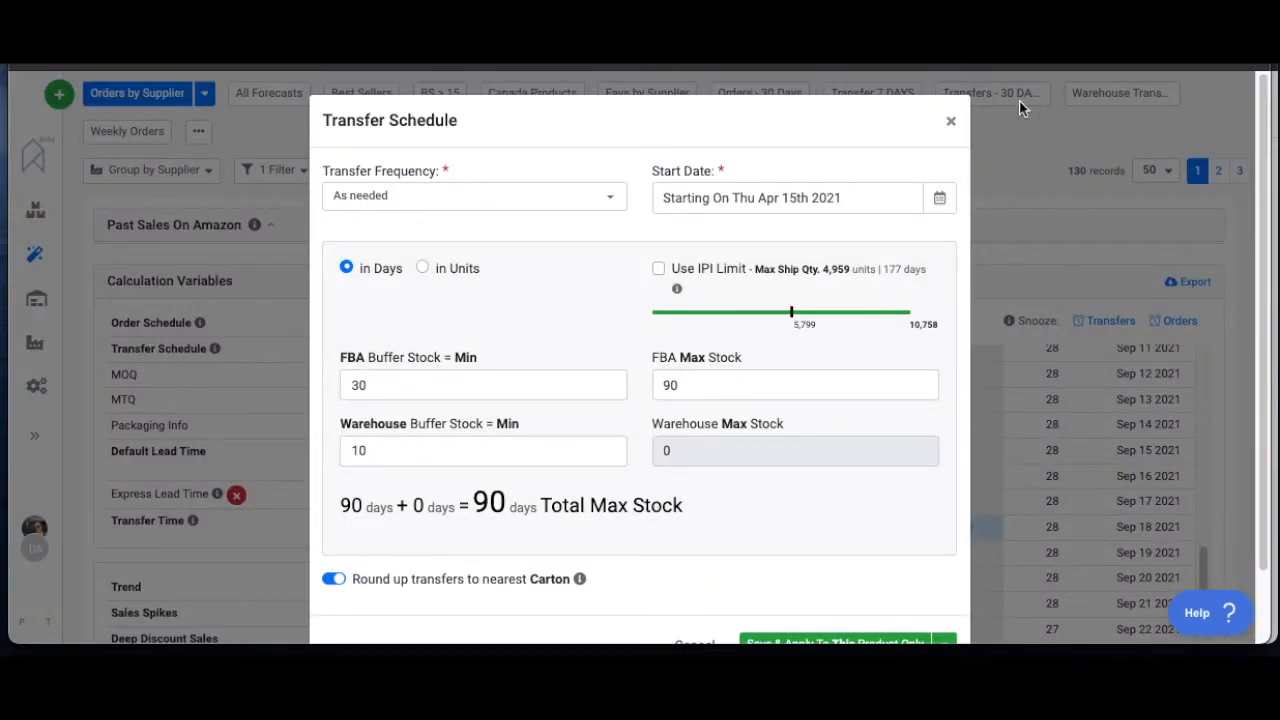
{"action": "left_click", "coordinate": [948, 120]}
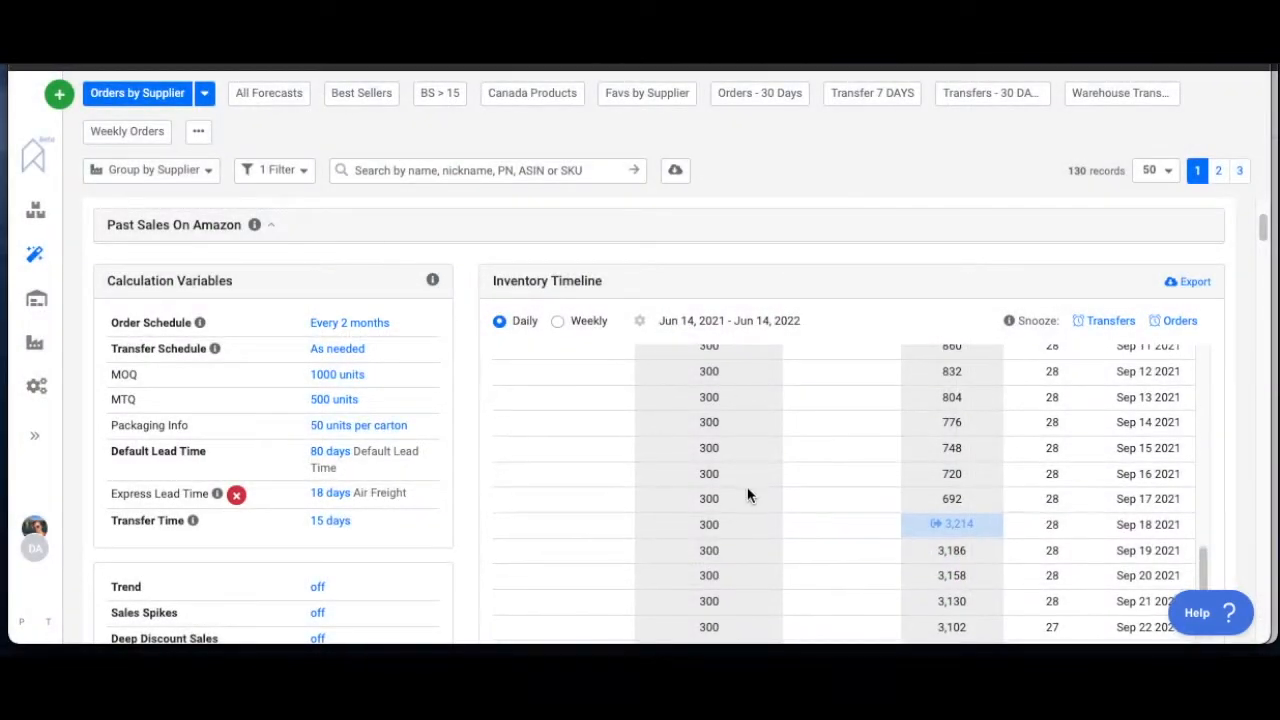
{"action": "scroll", "scroll_direction": "down", "scroll_amount": 3}
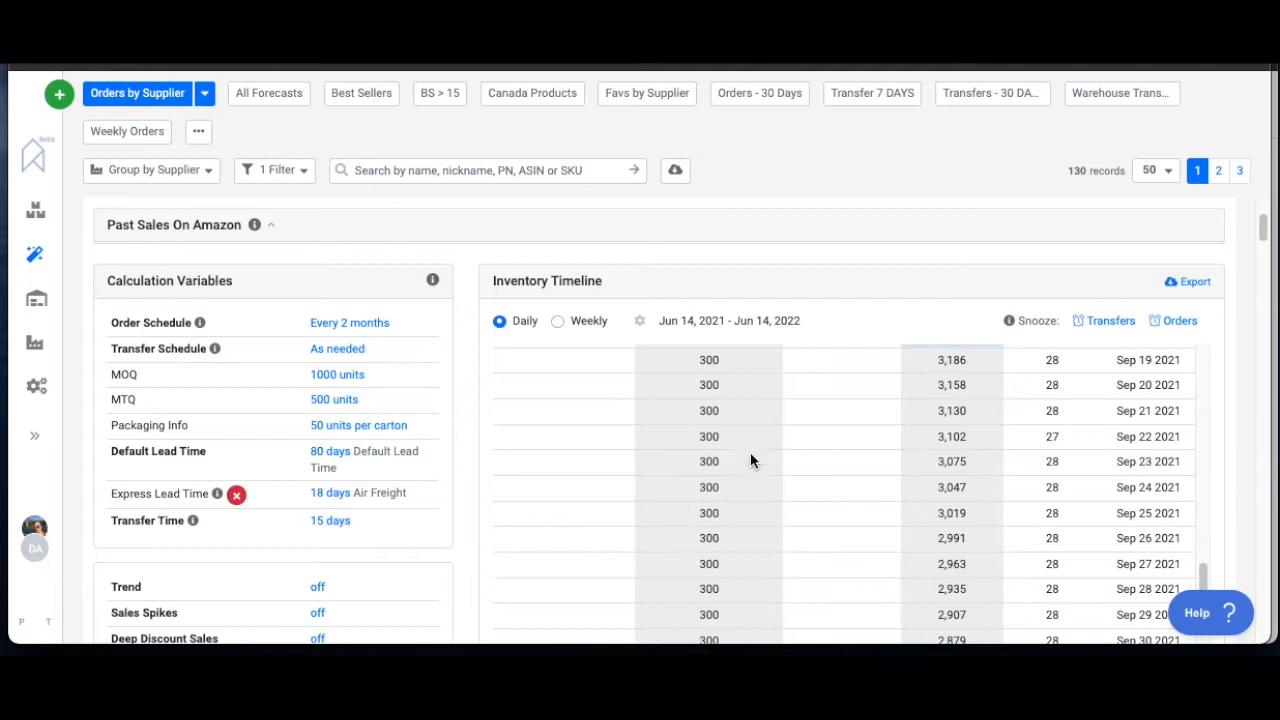
{"action": "scroll", "scroll_direction": "down", "scroll_amount": 3}
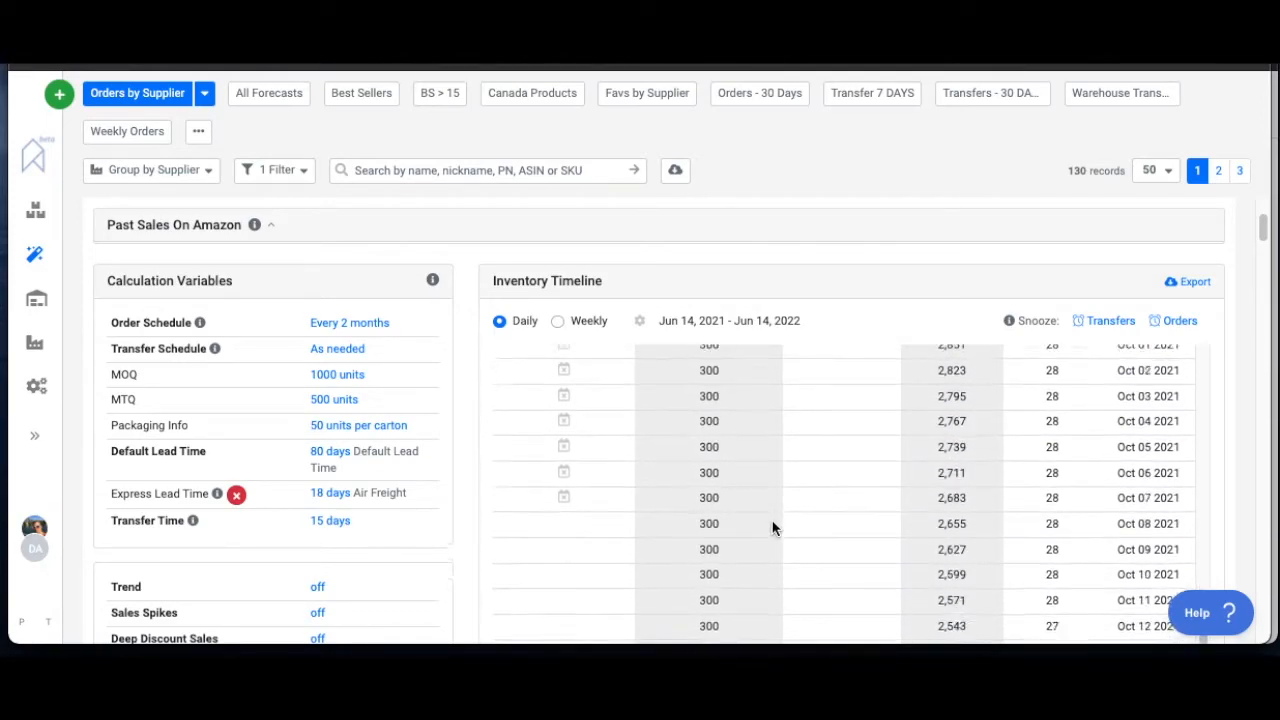
{"action": "scroll", "scroll_direction": "down", "scroll_amount": 3}
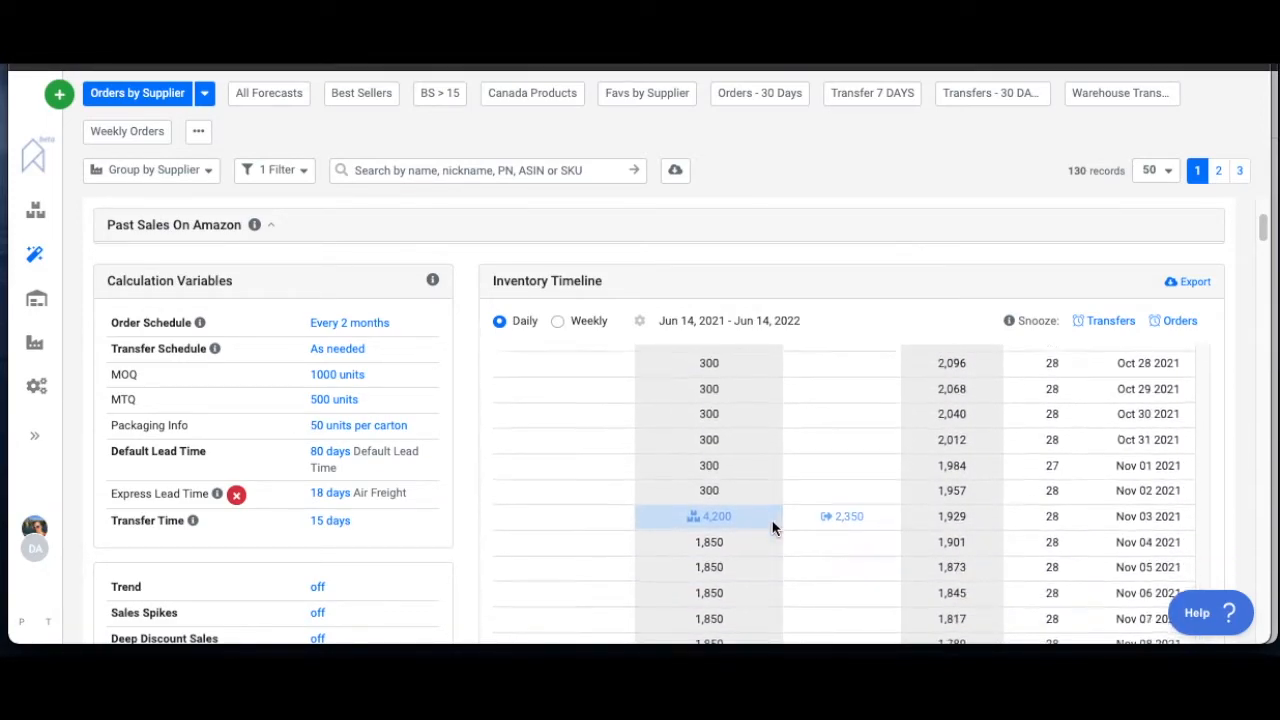
{"action": "scroll", "scroll_direction": "down", "scroll_amount": 3}
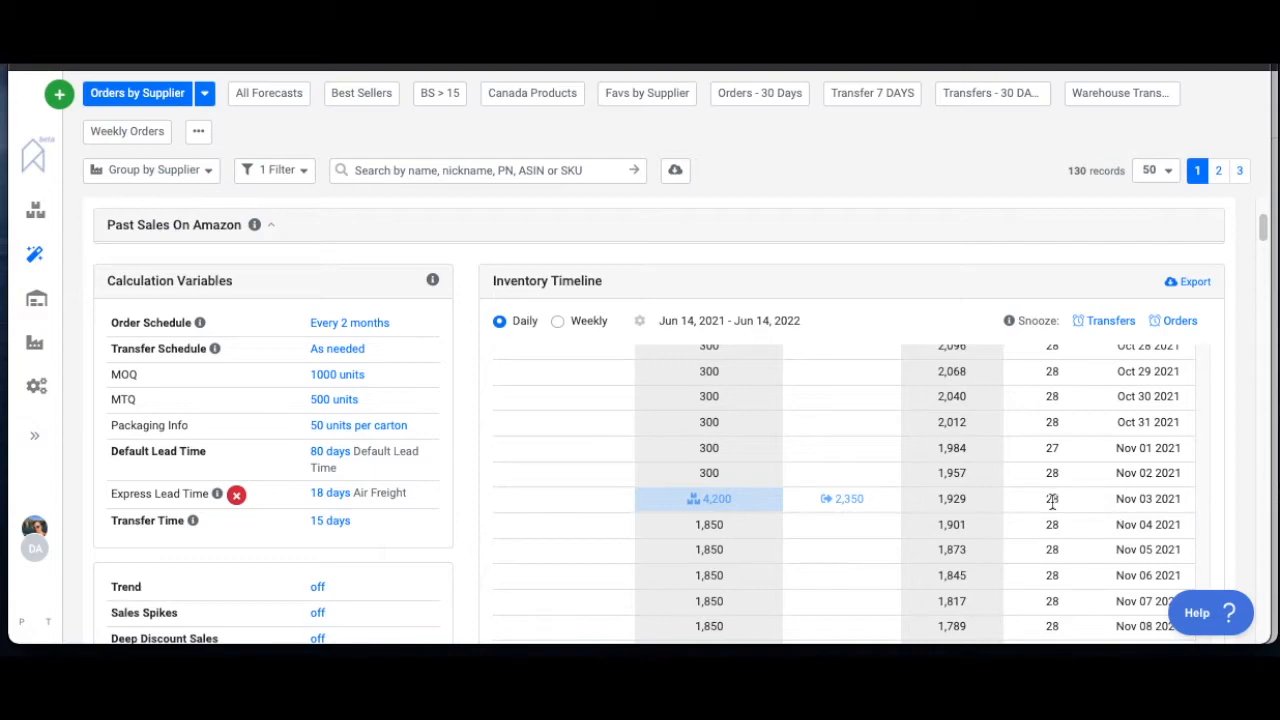
{"action": "mouse_move", "coordinate": [752, 504]}
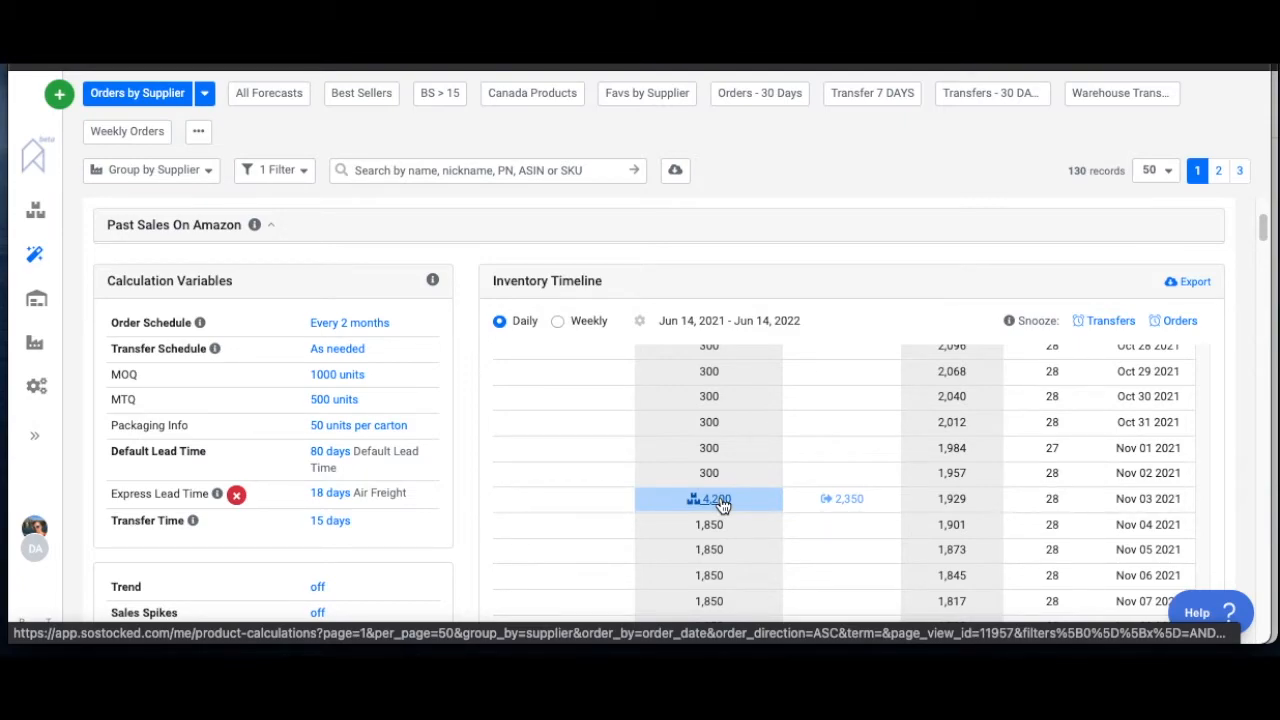
{"action": "scroll", "scroll_direction": "down", "scroll_amount": 3}
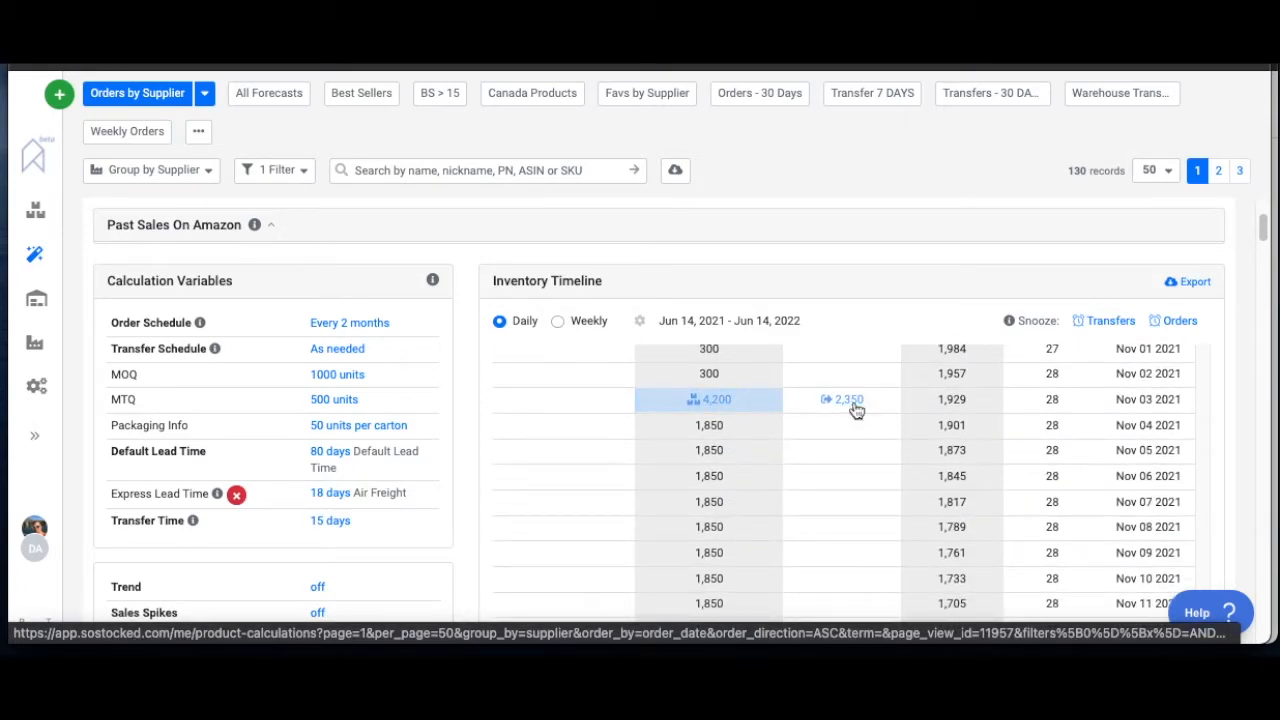
{"action": "scroll", "scroll_direction": "down", "scroll_amount": 3}
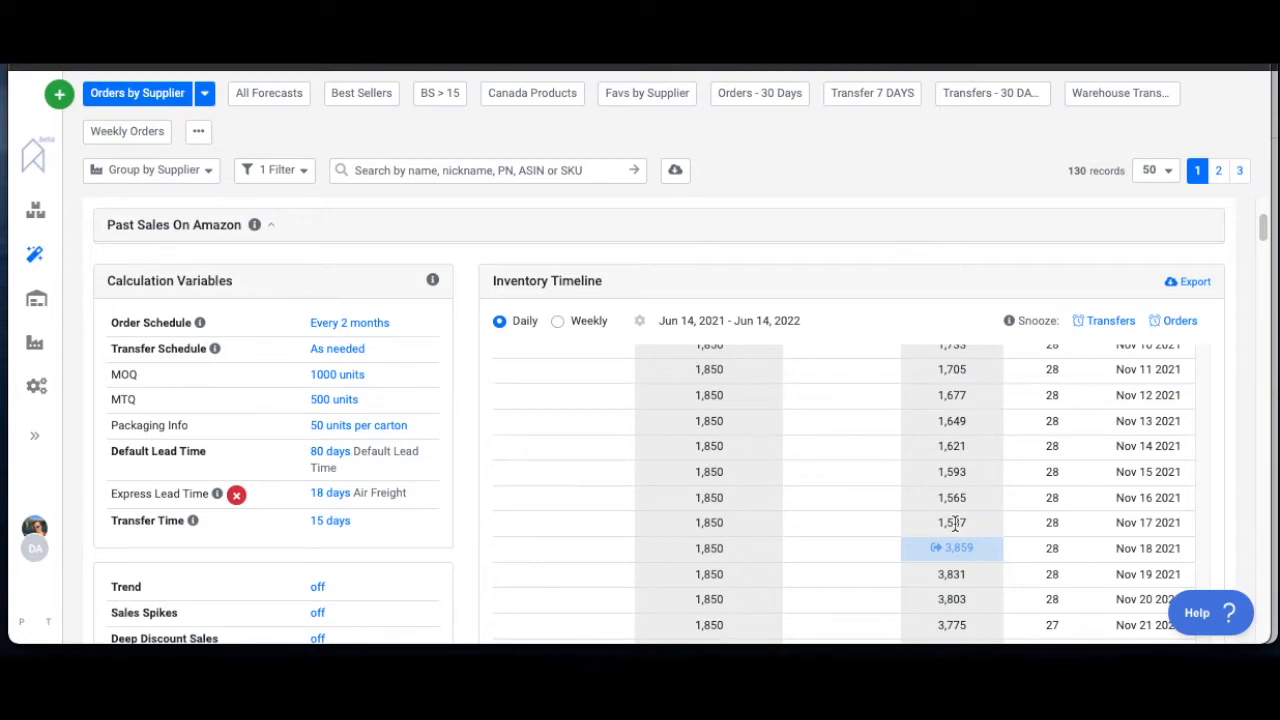
{"action": "scroll", "scroll_direction": "down", "scroll_amount": 3}
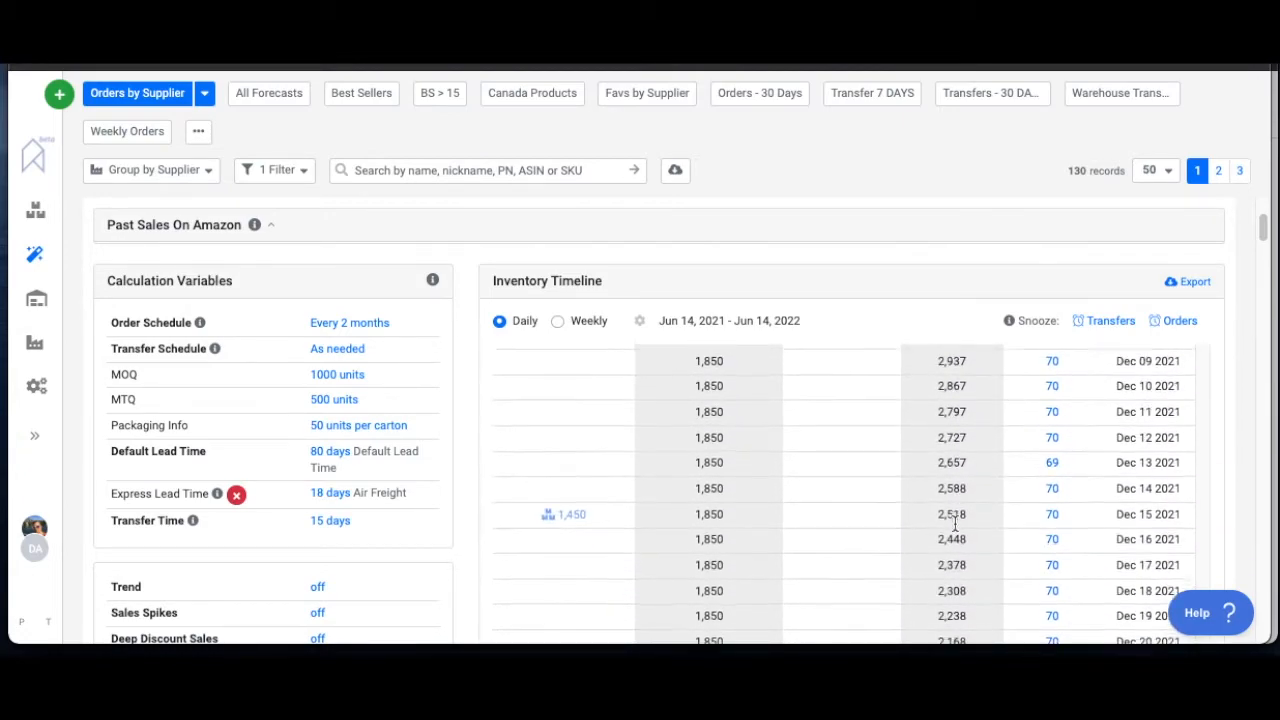
{"action": "scroll", "scroll_direction": "down", "scroll_amount": 3}
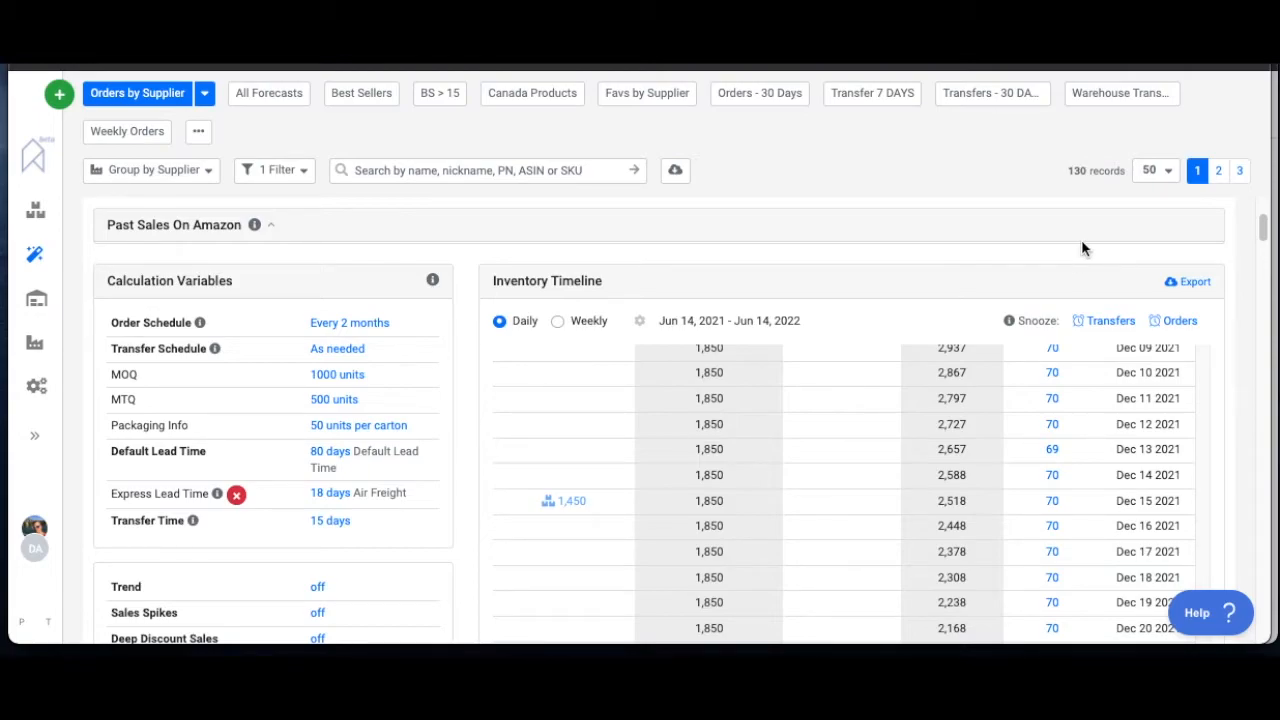
{"action": "mouse_move", "coordinate": [336, 348]}
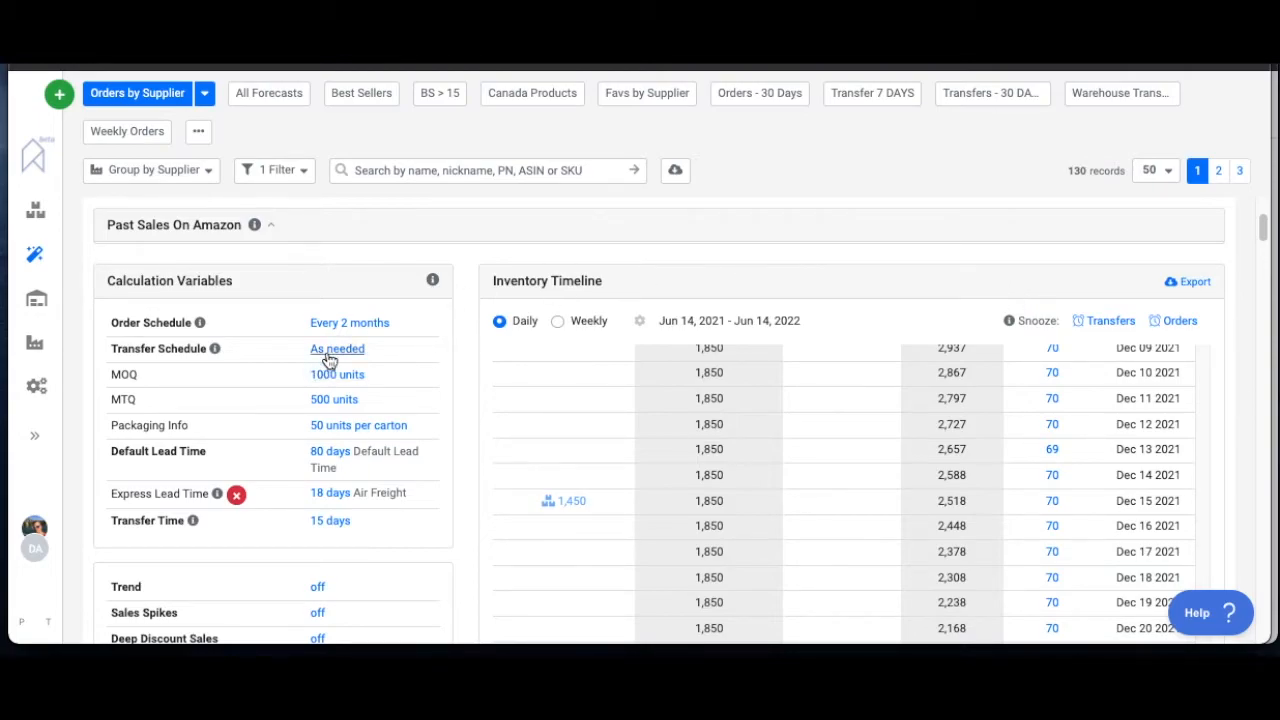
- Export the inventory timeline to Excel and open the downloaded spreadsheet
{"action": "left_click", "coordinate": [336, 348]}
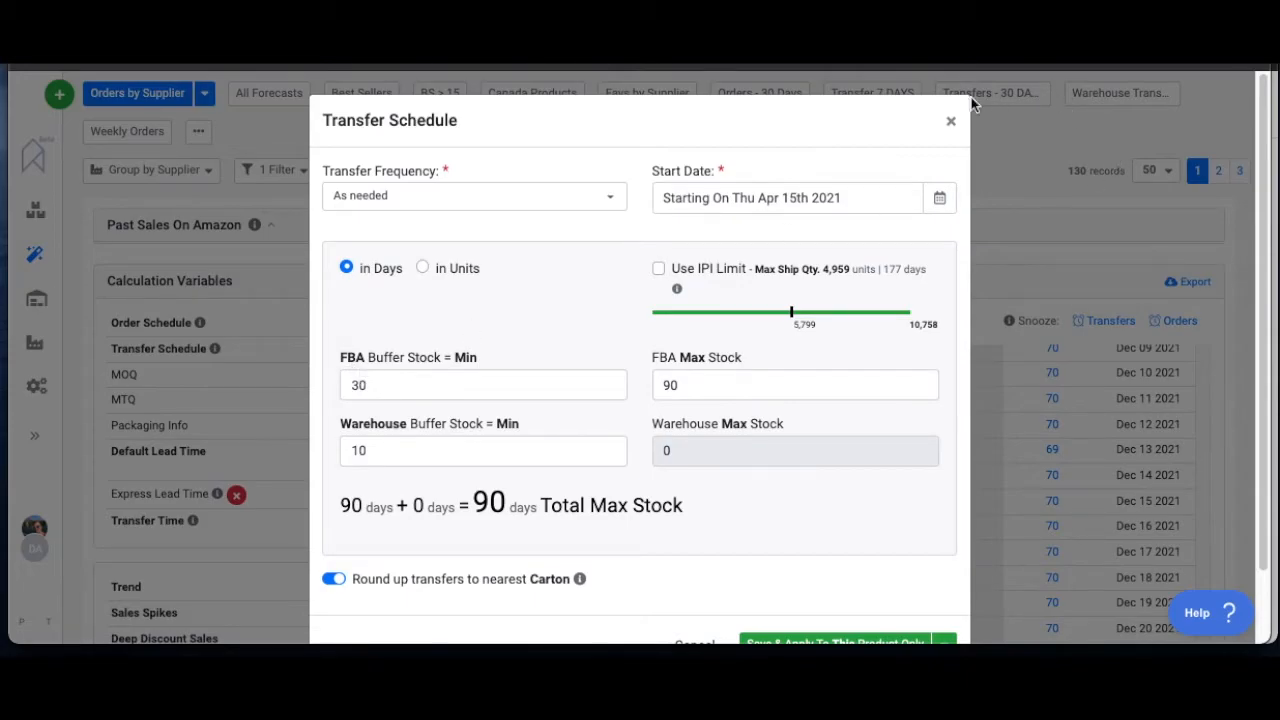
{"action": "left_click", "coordinate": [950, 122]}
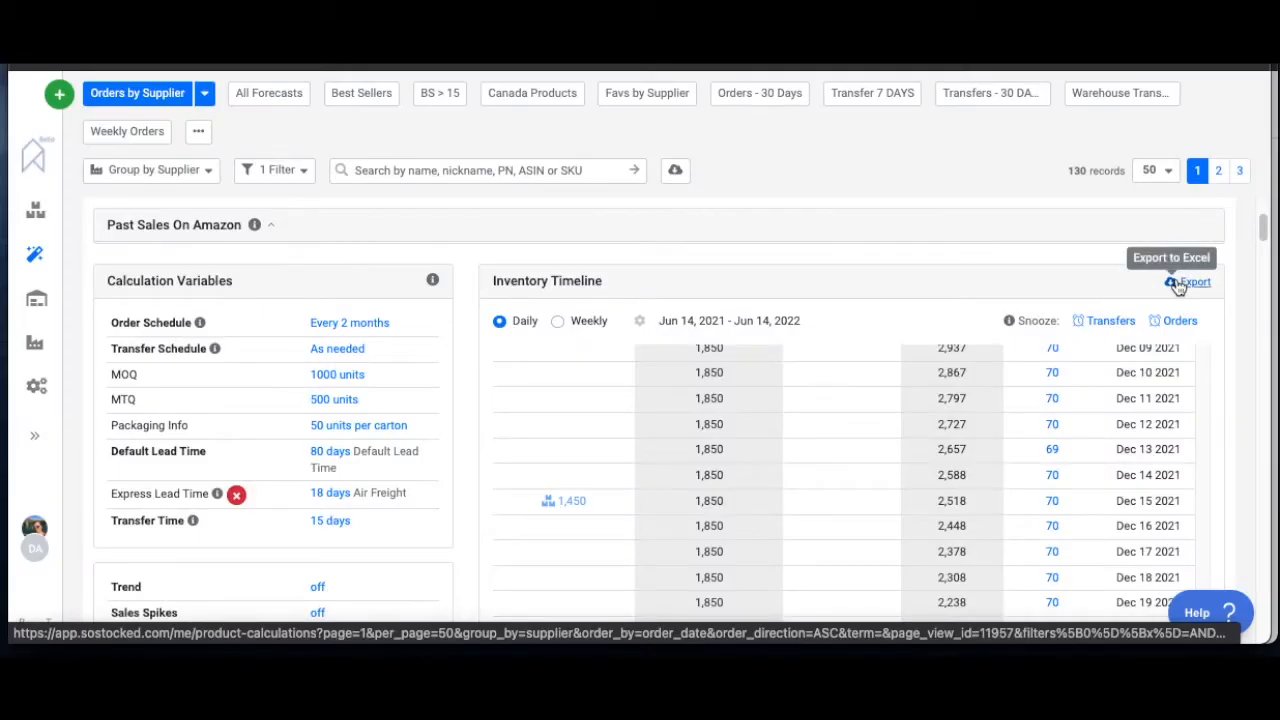
{"action": "left_click", "coordinate": [1196, 282]}
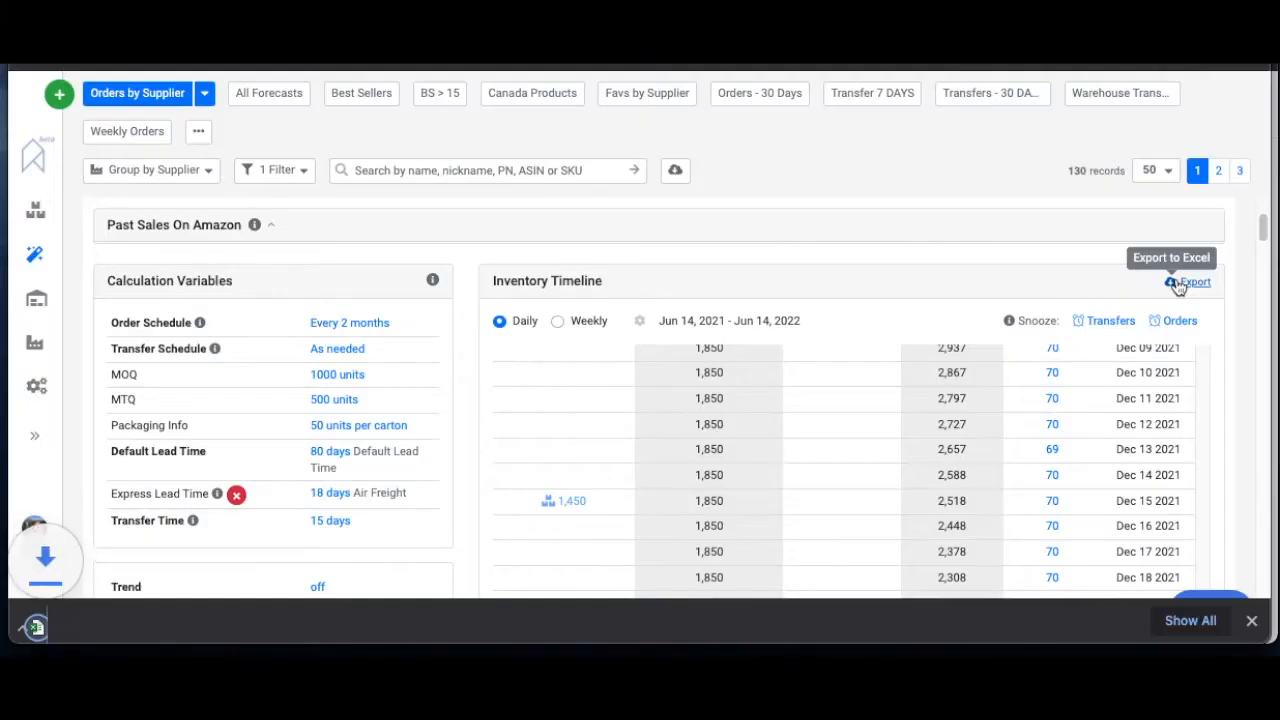
{"action": "left_click", "coordinate": [1188, 280]}
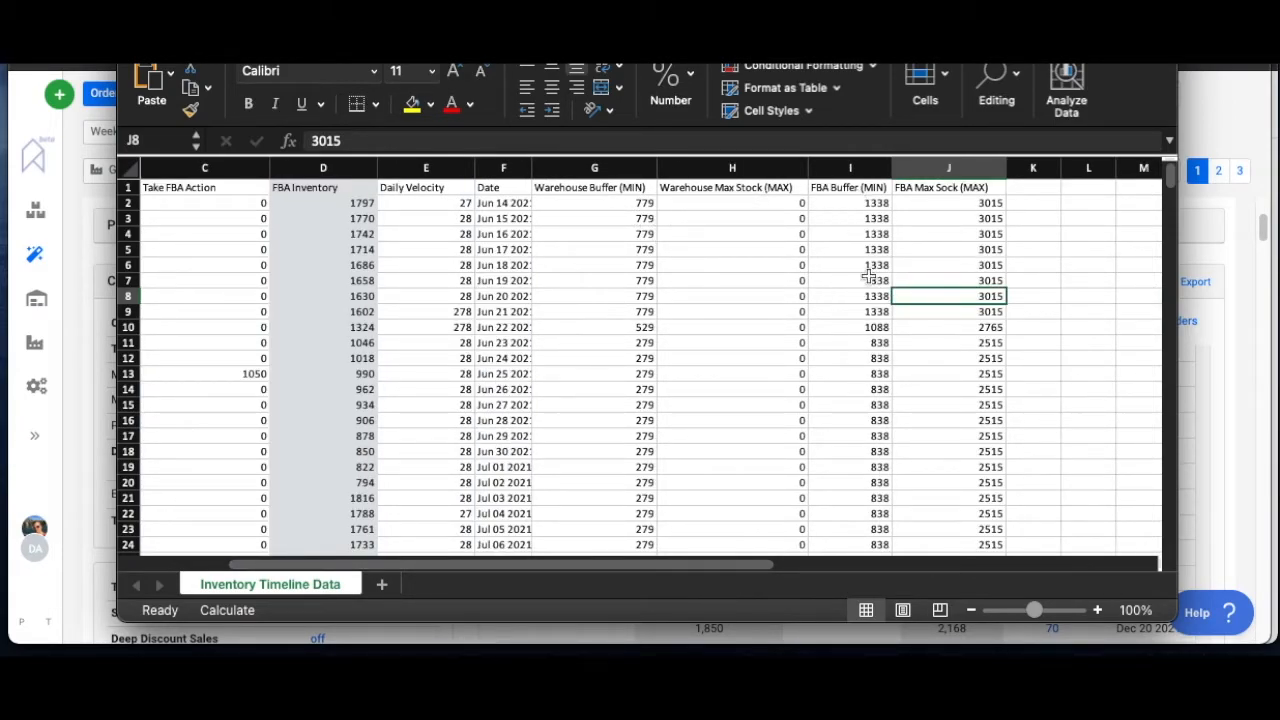
{"action": "left_click", "coordinate": [848, 168]}
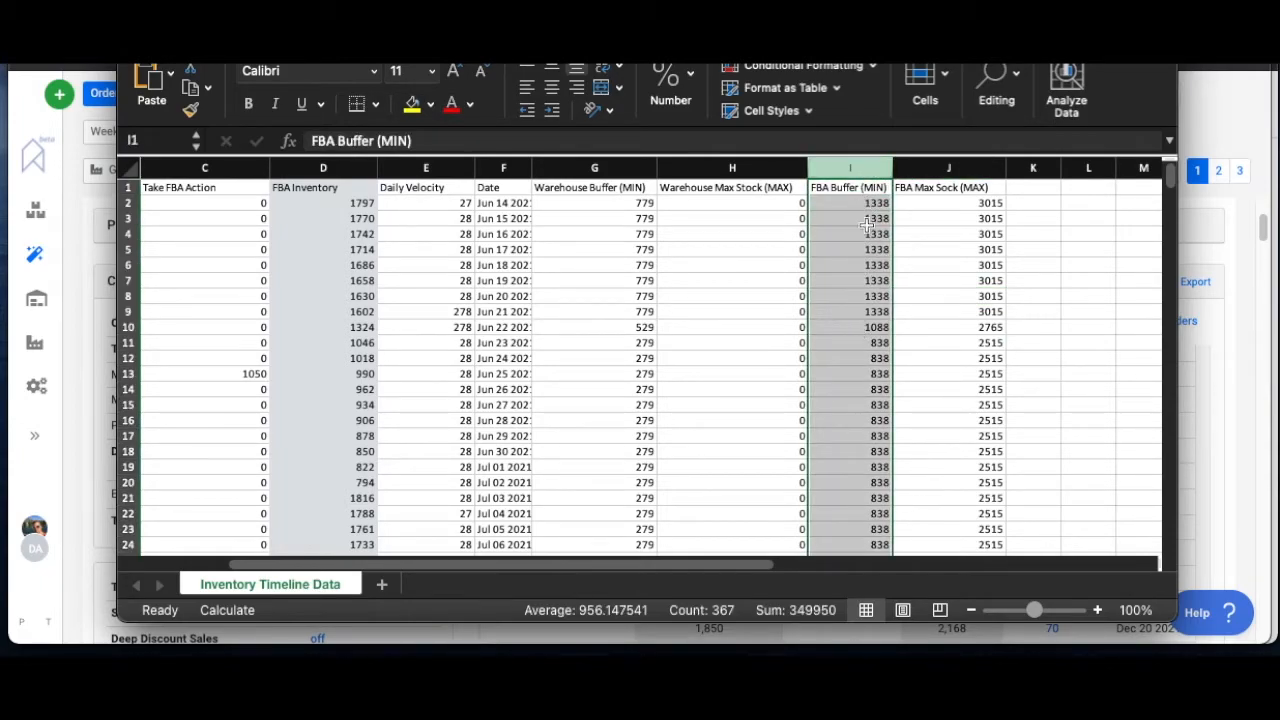
{"action": "mouse_move", "coordinate": [868, 378]}
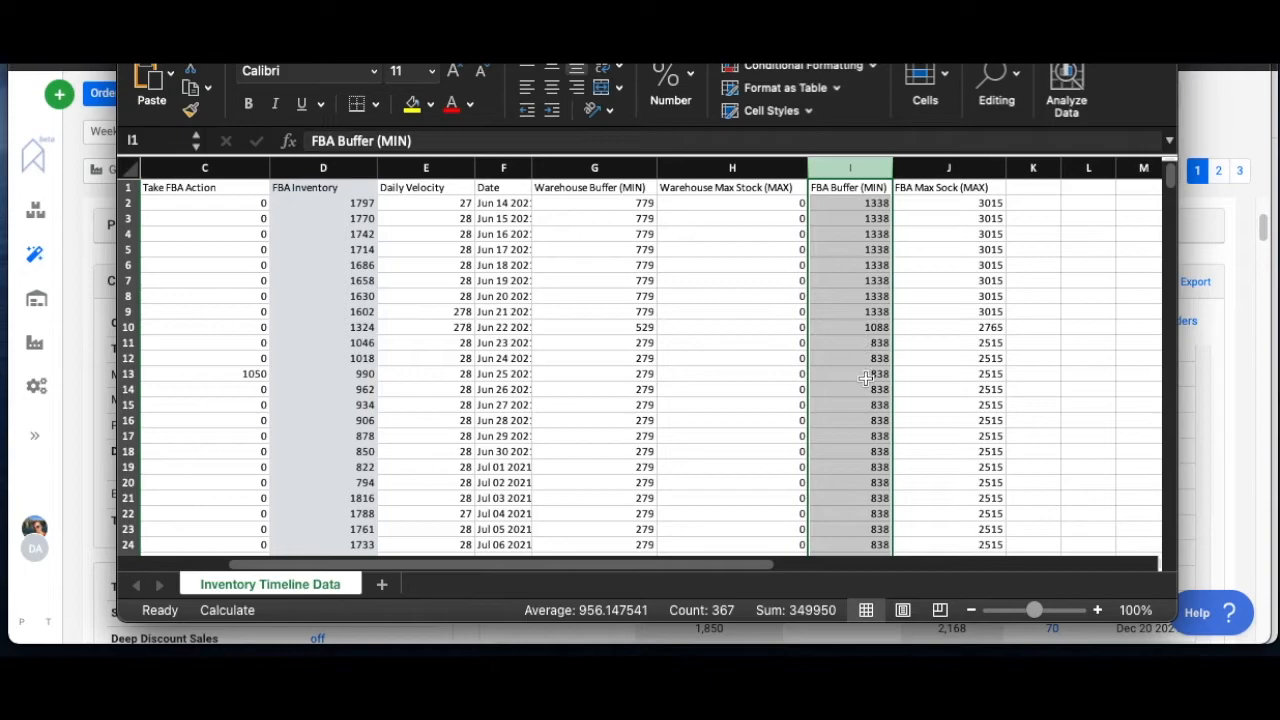
{"action": "scroll", "scroll_direction": "down", "scroll_amount": 3}
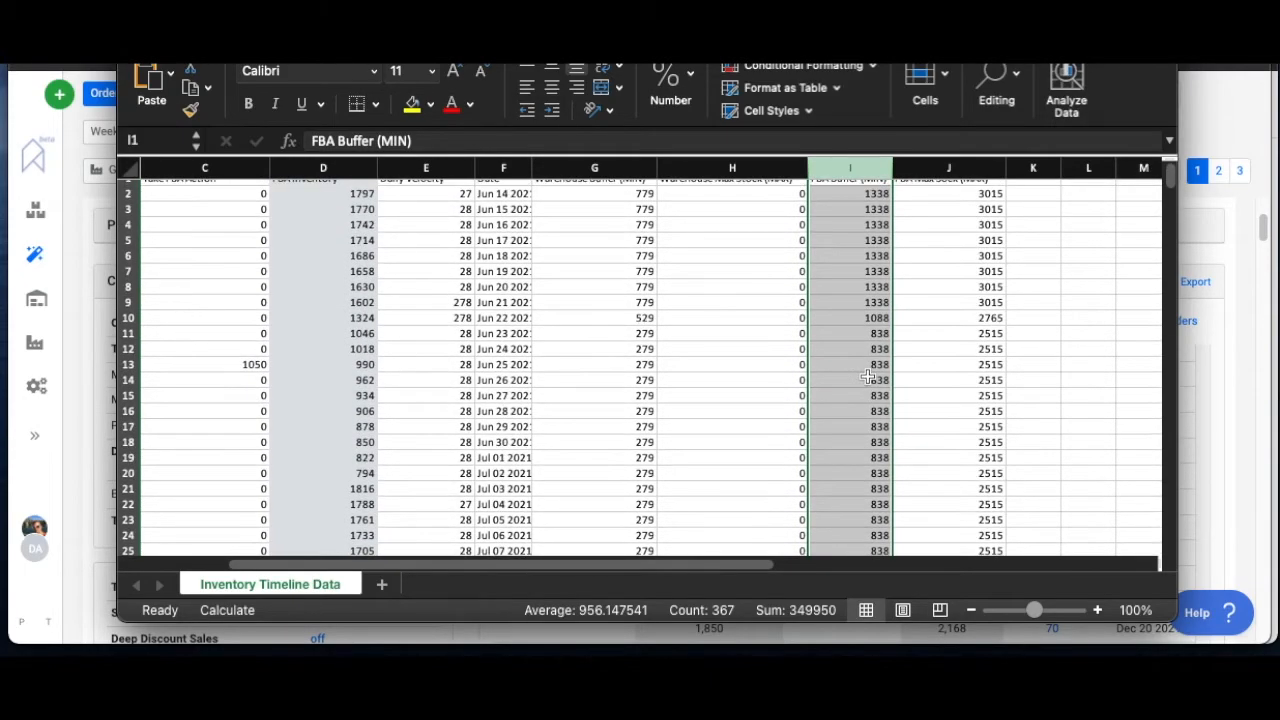
{"action": "mouse_move", "coordinate": [872, 278]}
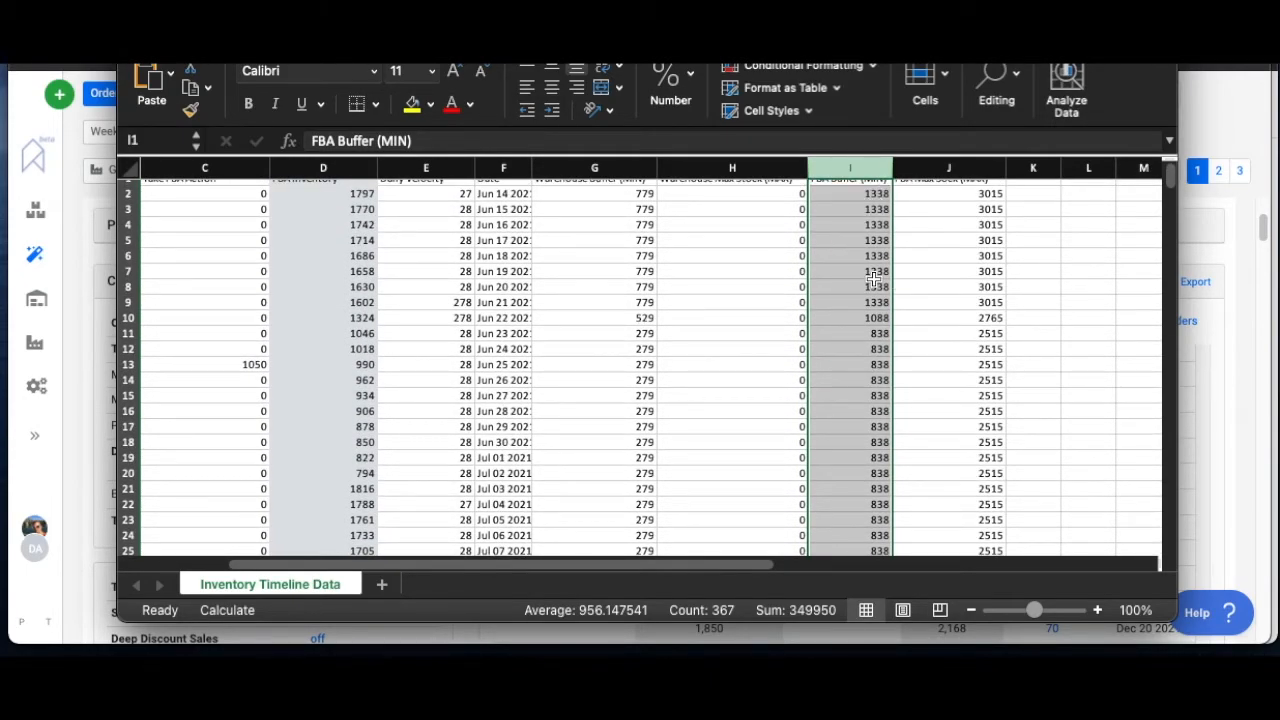
{"action": "mouse_move", "coordinate": [856, 440]}
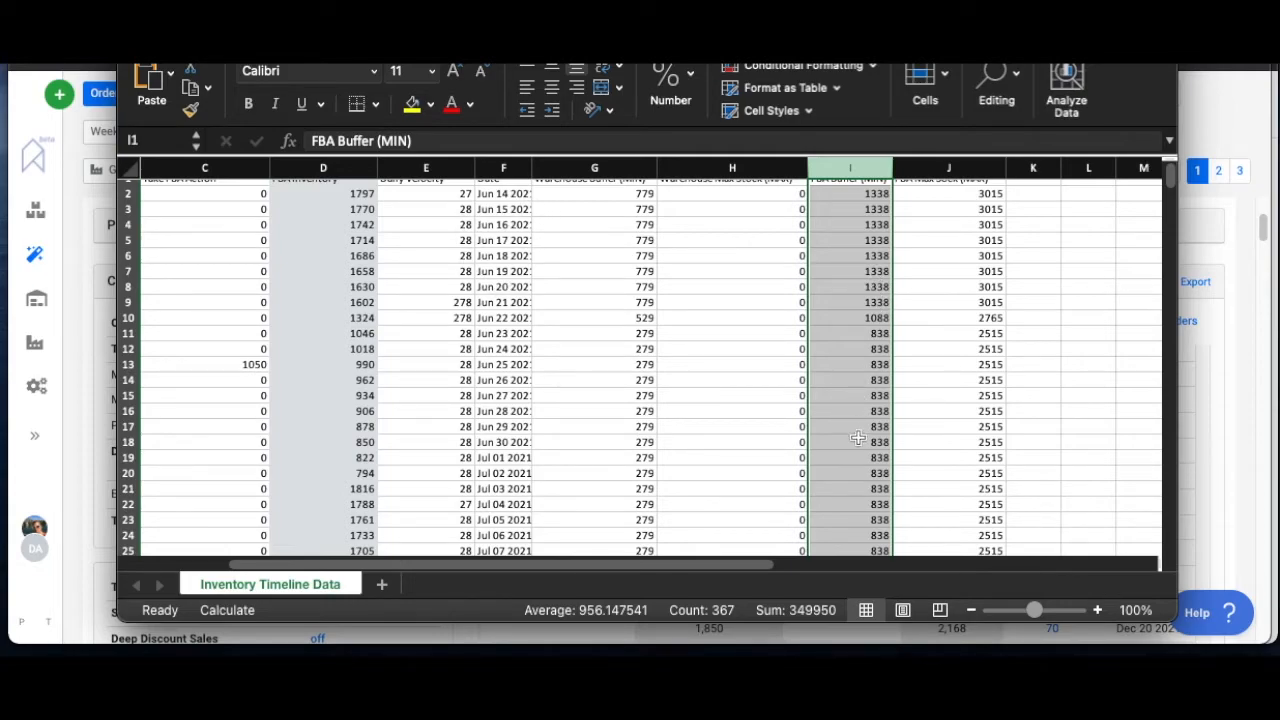
{"action": "mouse_move", "coordinate": [876, 402]}
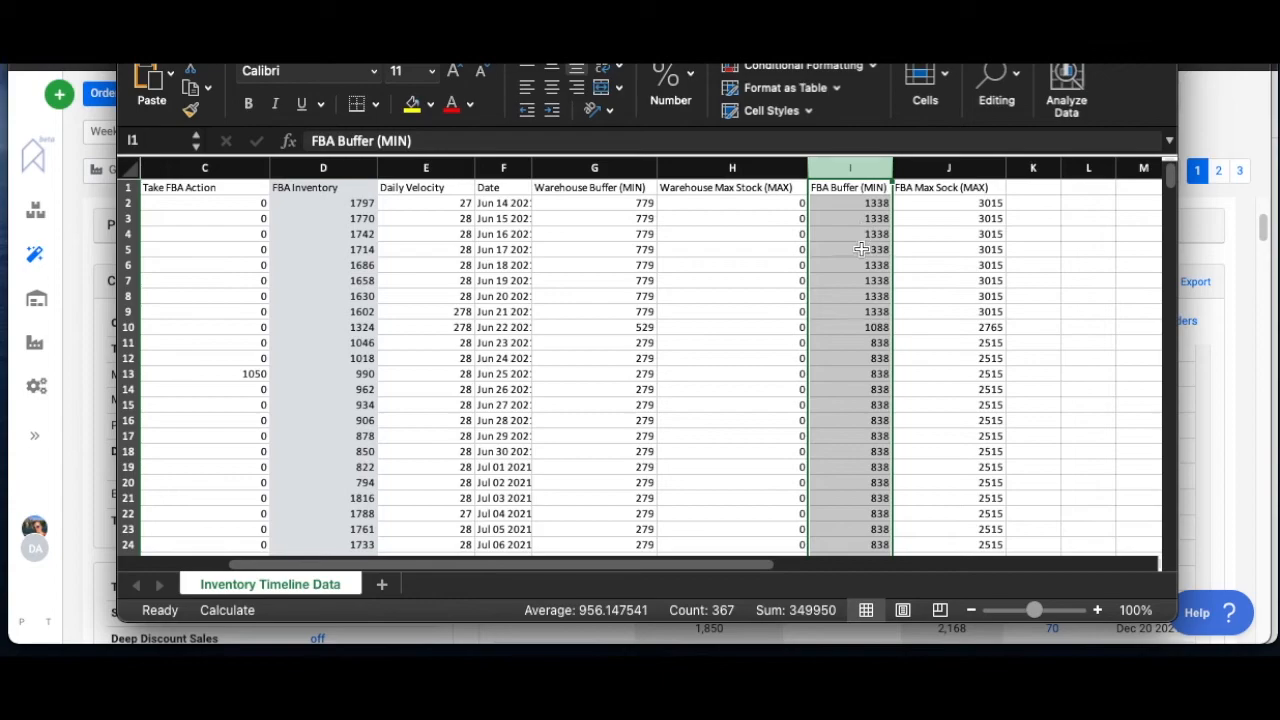
{"action": "scroll", "scroll_direction": "down", "scroll_amount": 3}
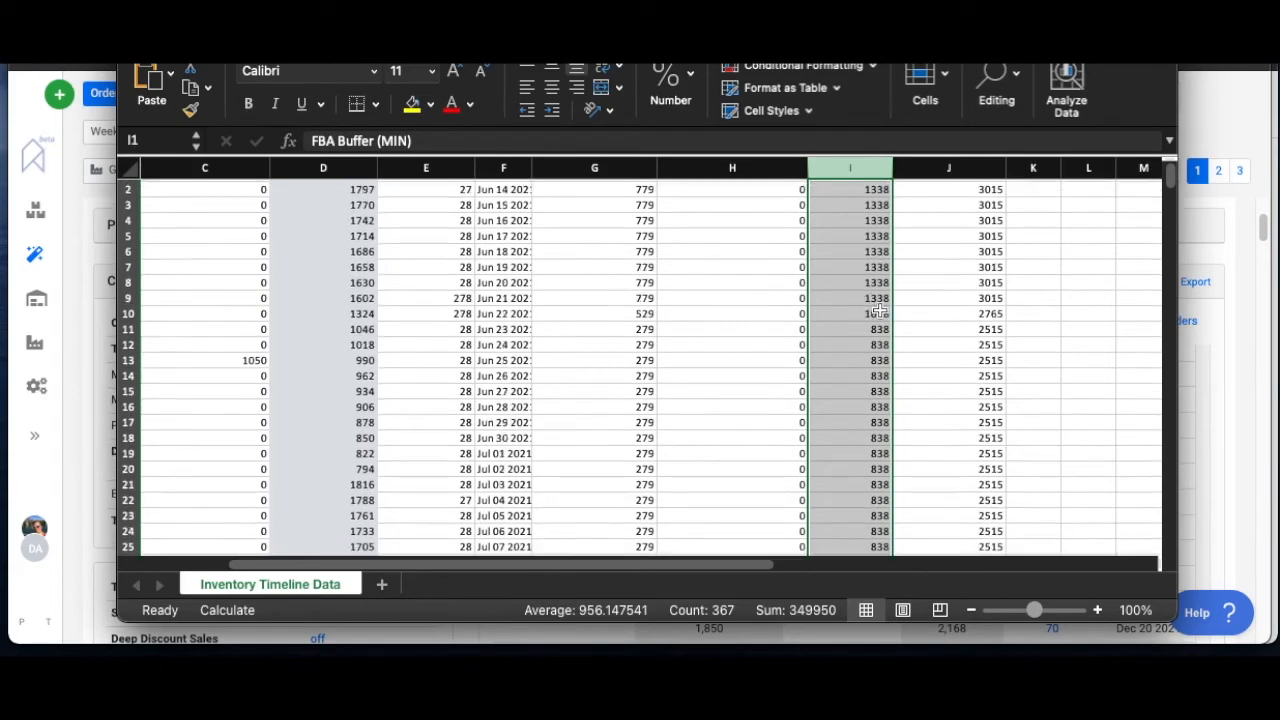
{"action": "scroll", "scroll_direction": "down", "scroll_amount": 3}
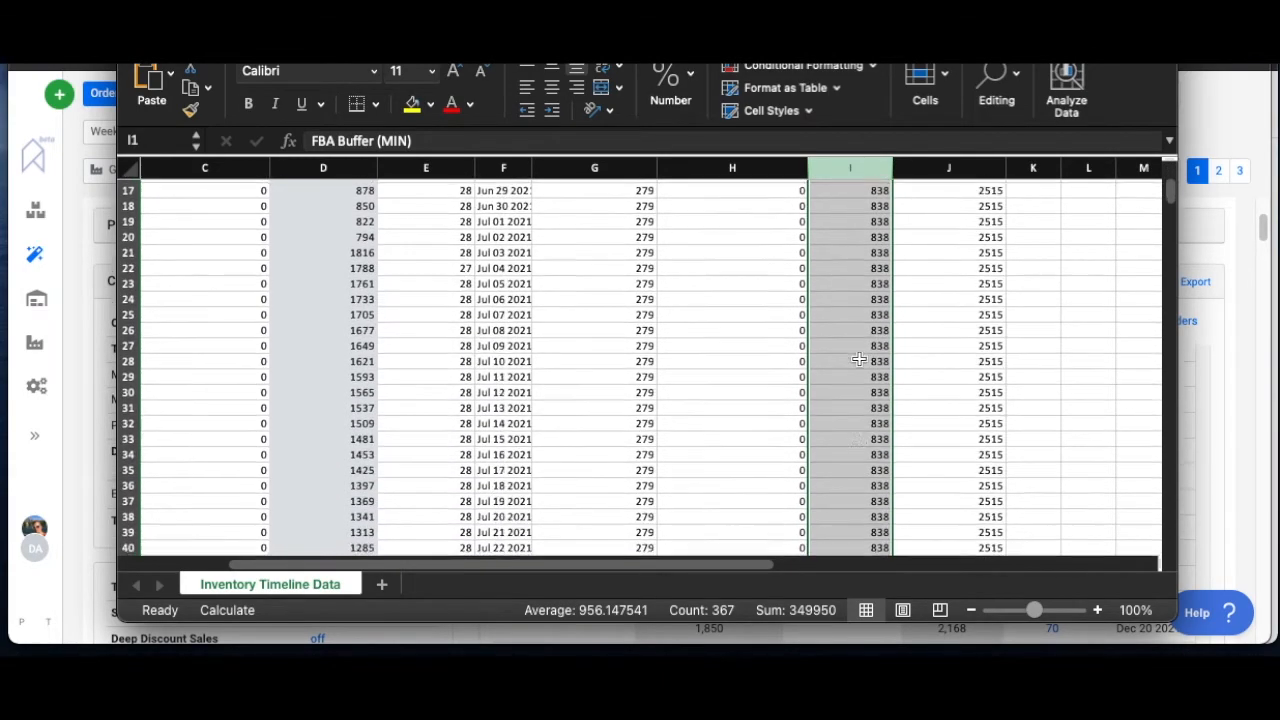
{"action": "scroll", "scroll_direction": "down", "scroll_amount": 3}
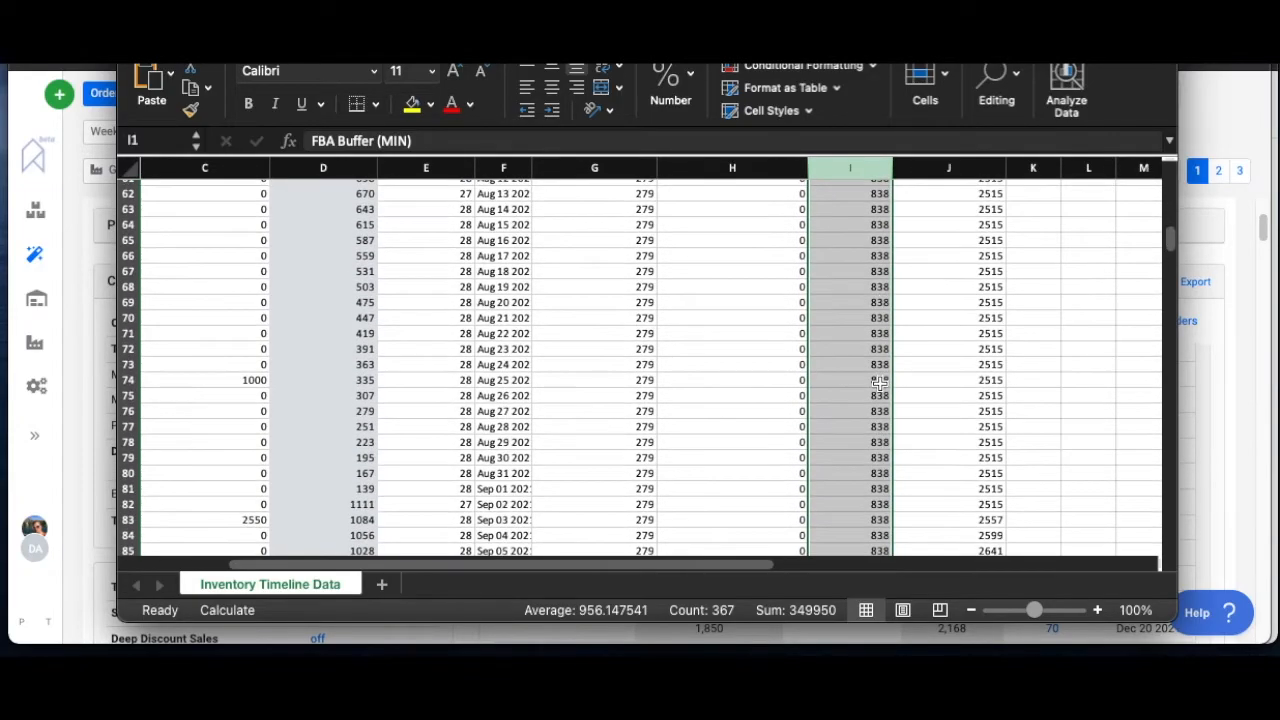
{"action": "scroll", "scroll_direction": "down", "scroll_amount": 3}
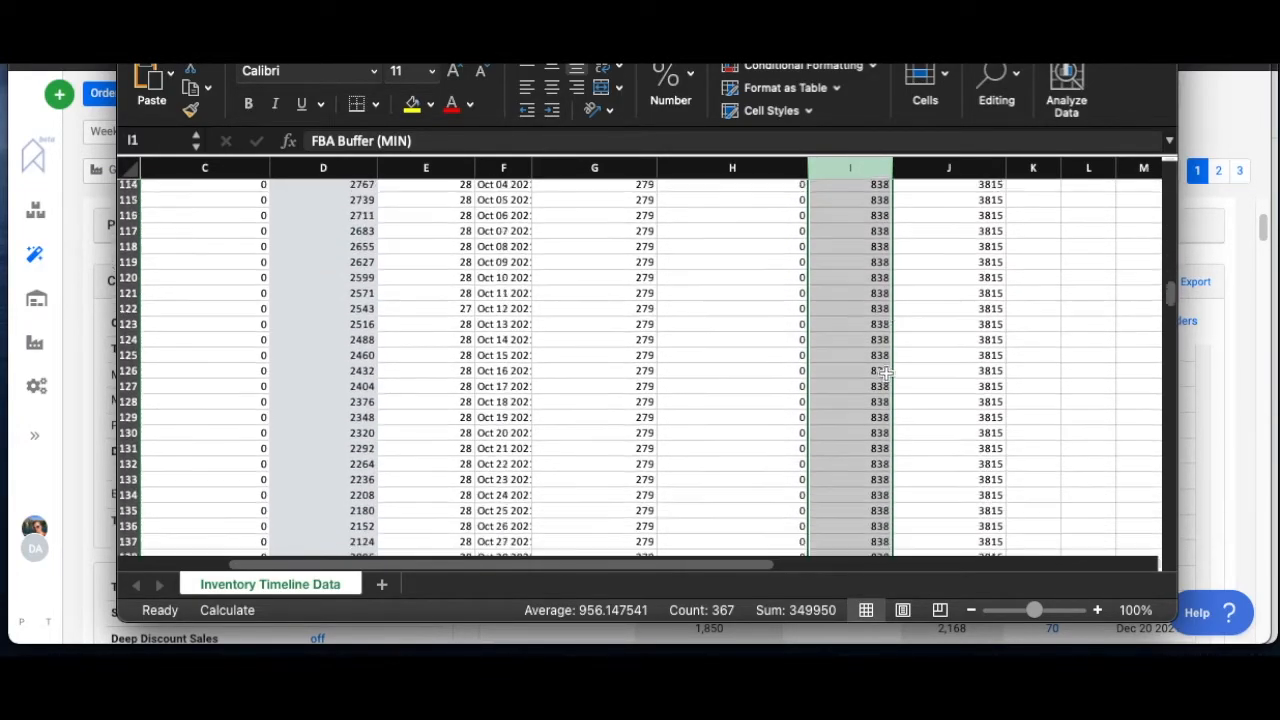
{"action": "scroll", "scroll_direction": "down", "scroll_amount": 3}
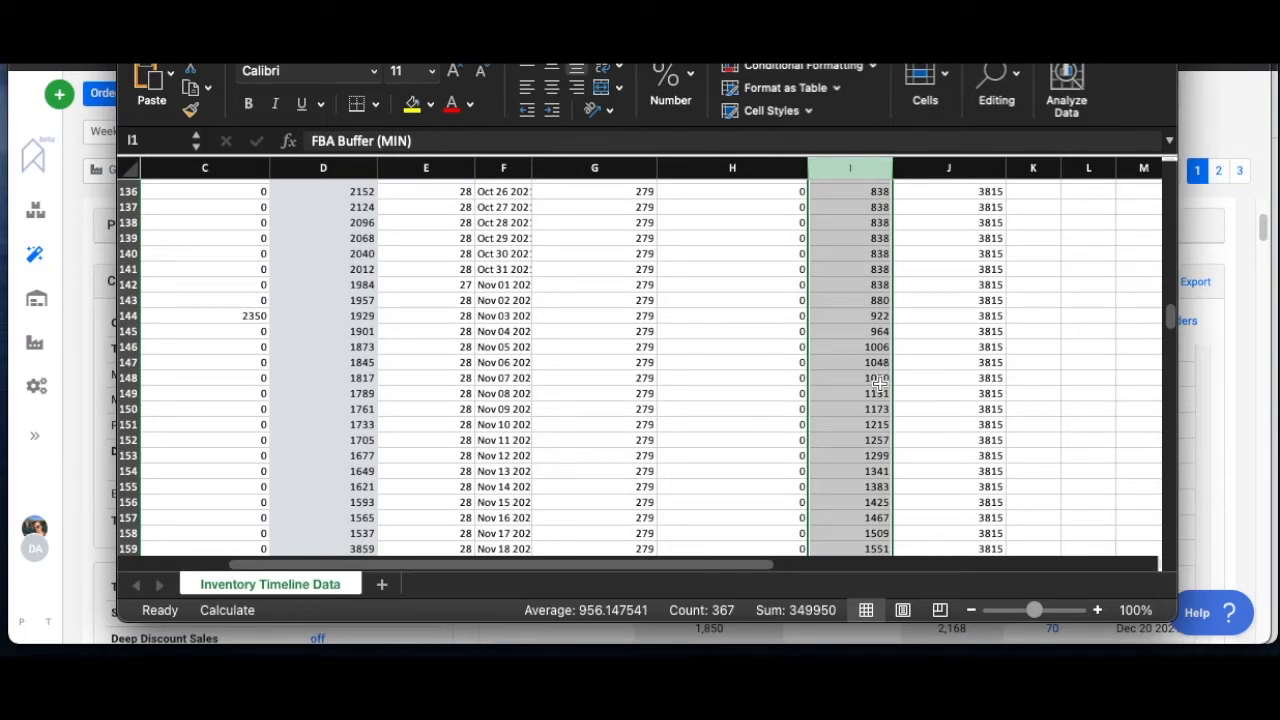
{"action": "mouse_move", "coordinate": [888, 398]}
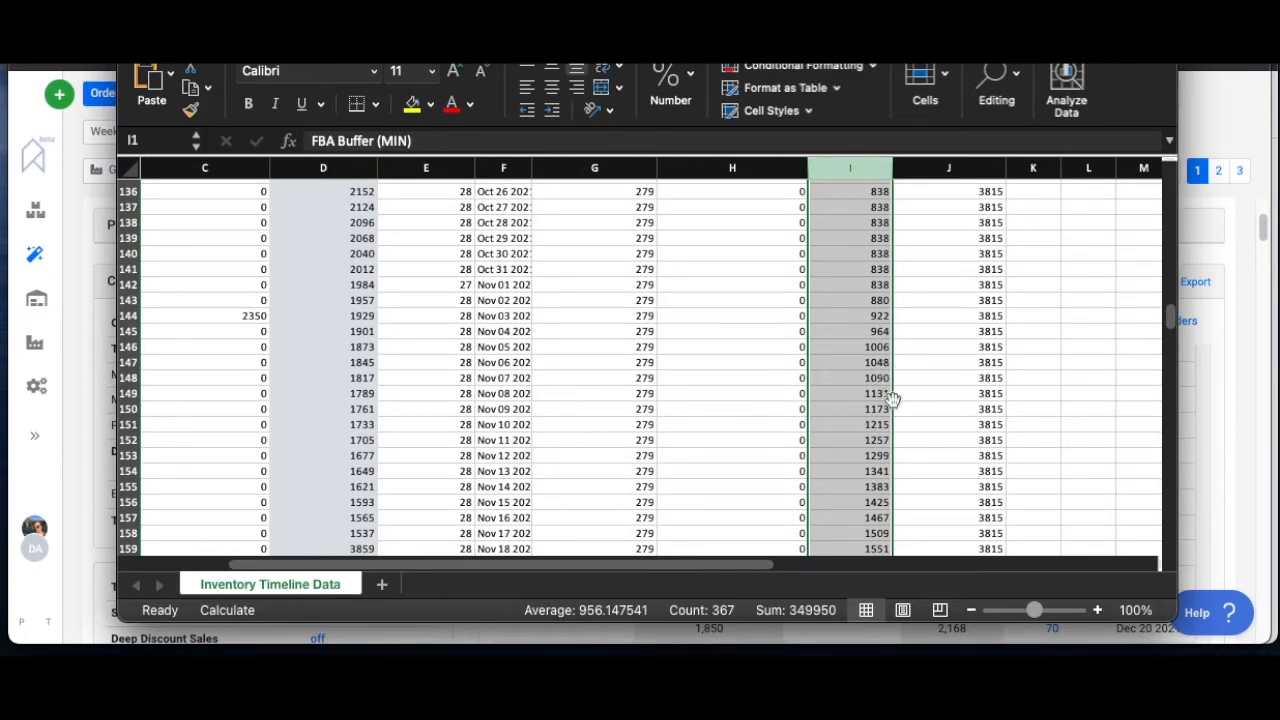
{"action": "mouse_move", "coordinate": [890, 390]}
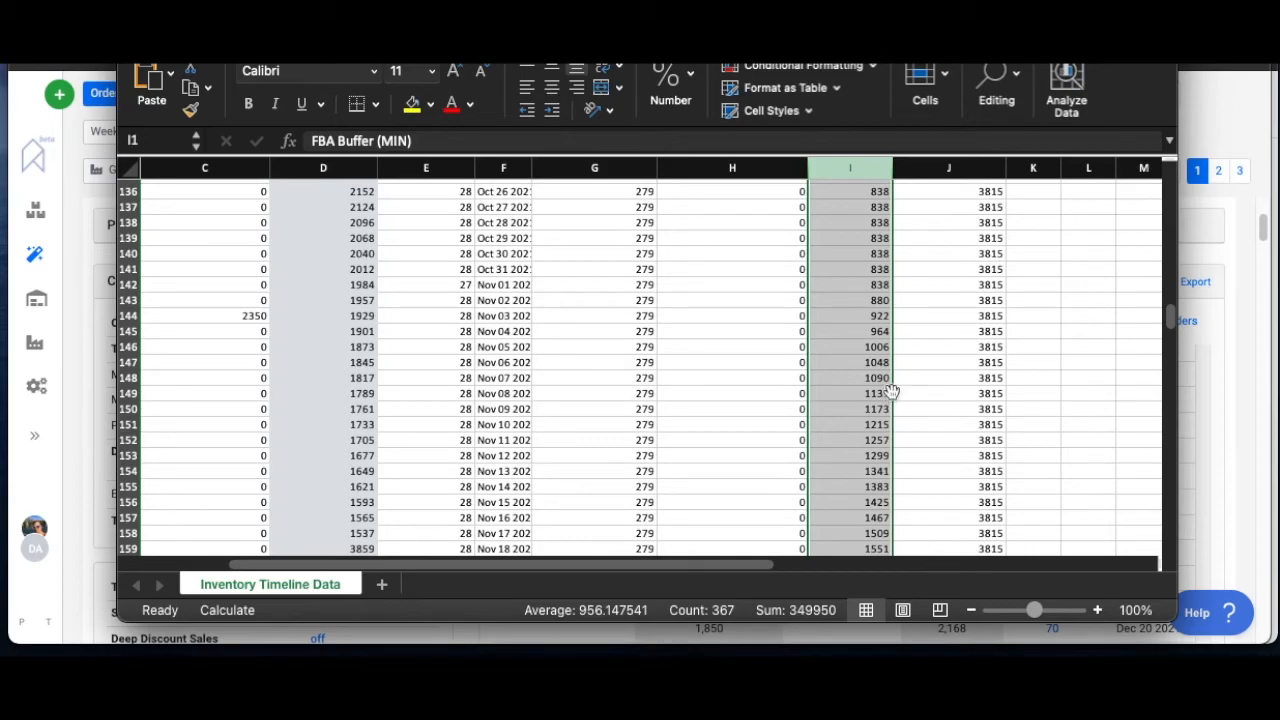
{"action": "mouse_move", "coordinate": [72, 164]}
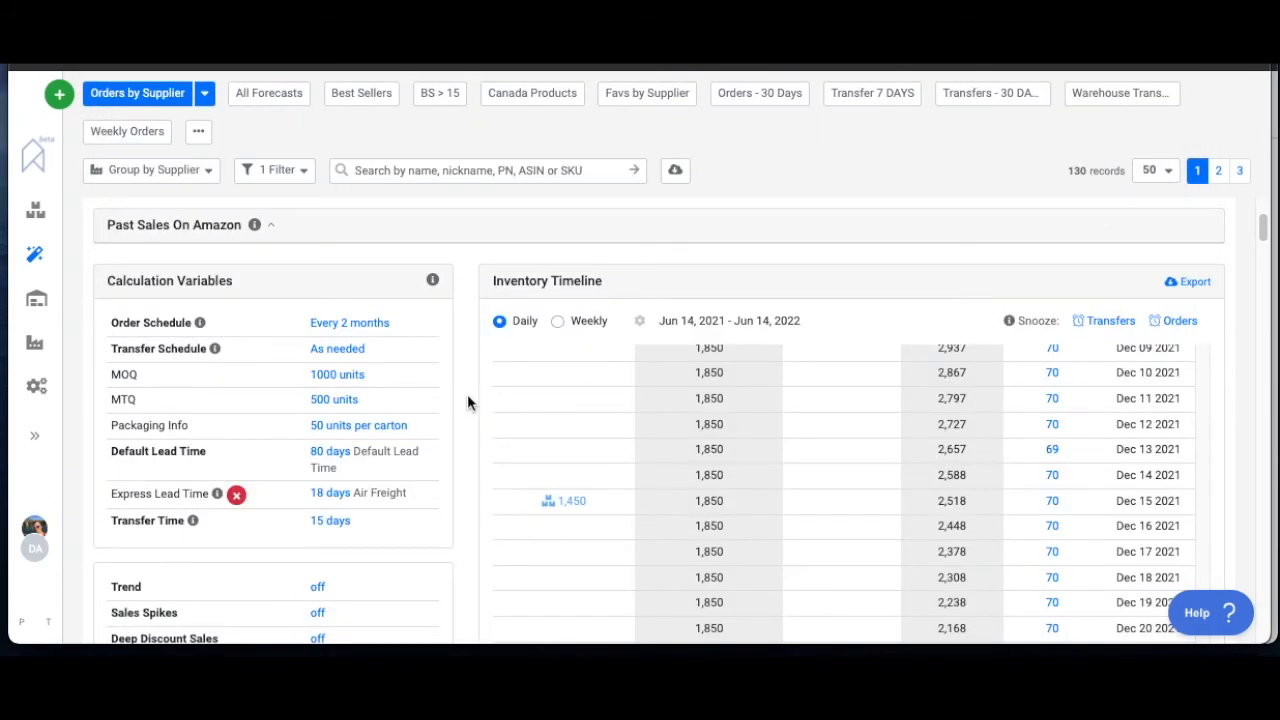
{"action": "mouse_move", "coordinate": [292, 356]}
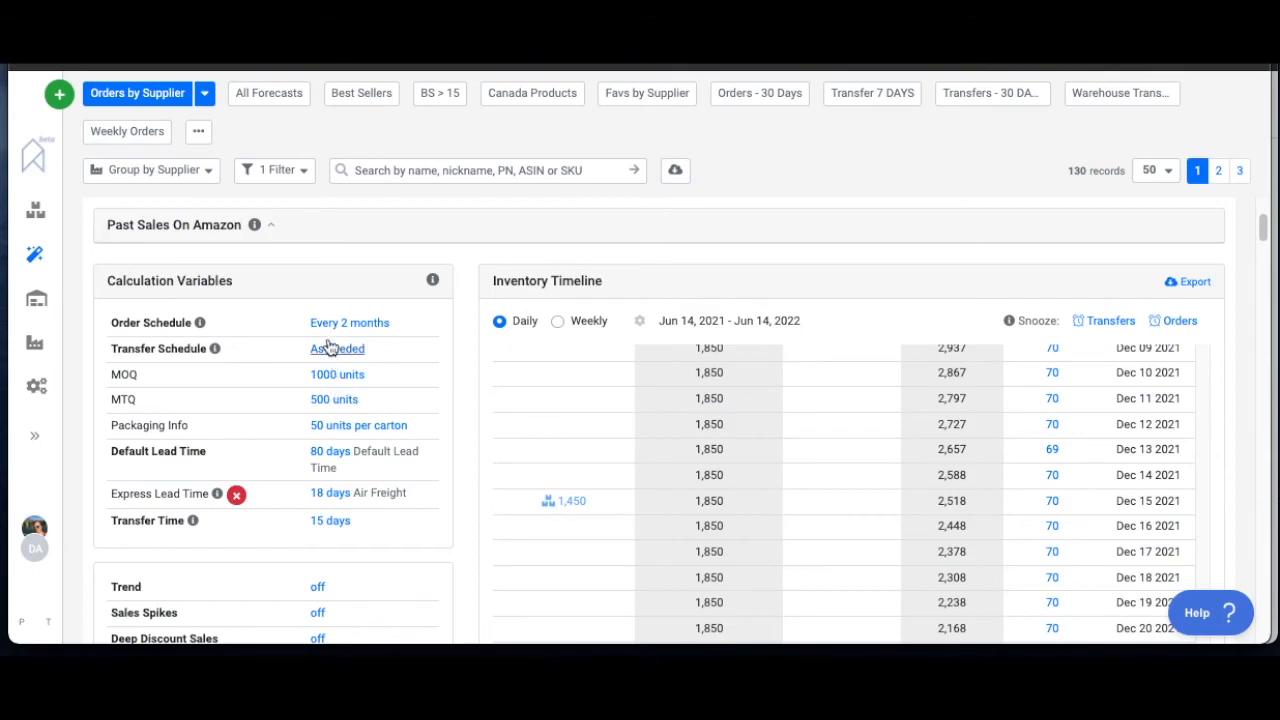
- Briefly review the Order Schedule set to every 2 months, then close it
{"action": "left_click", "coordinate": [348, 322]}
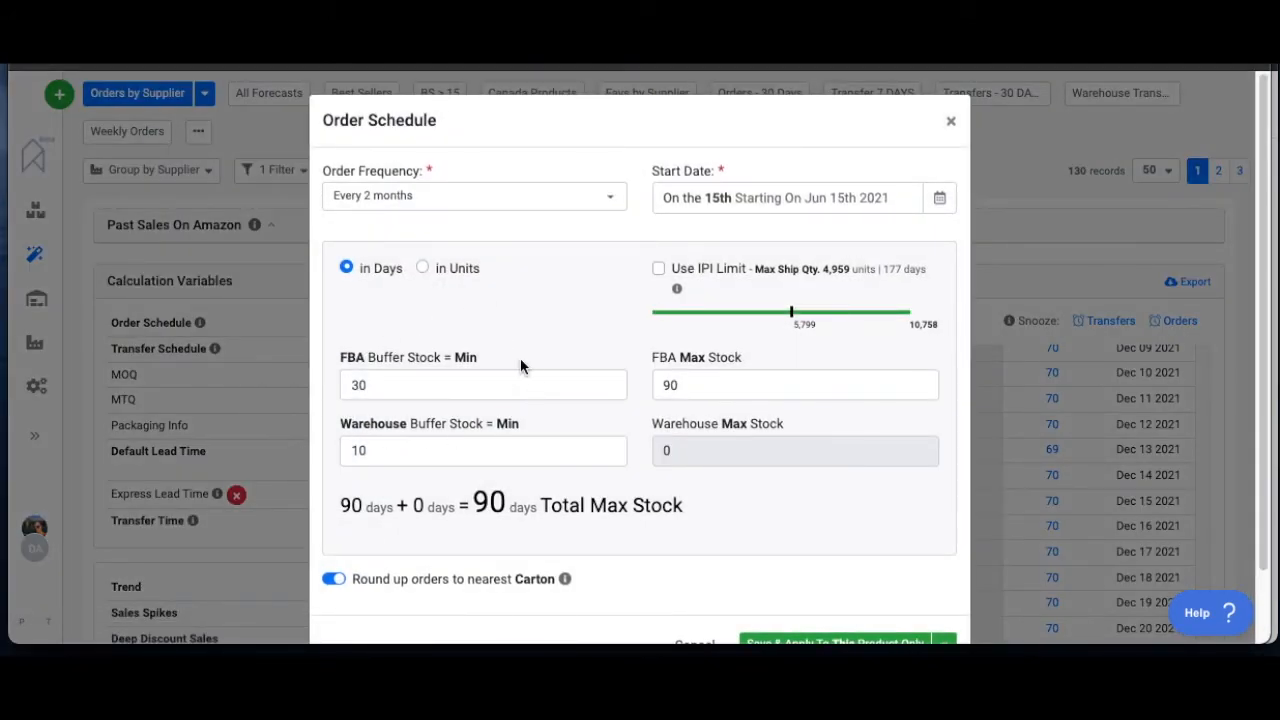
{"action": "left_click", "coordinate": [948, 120]}
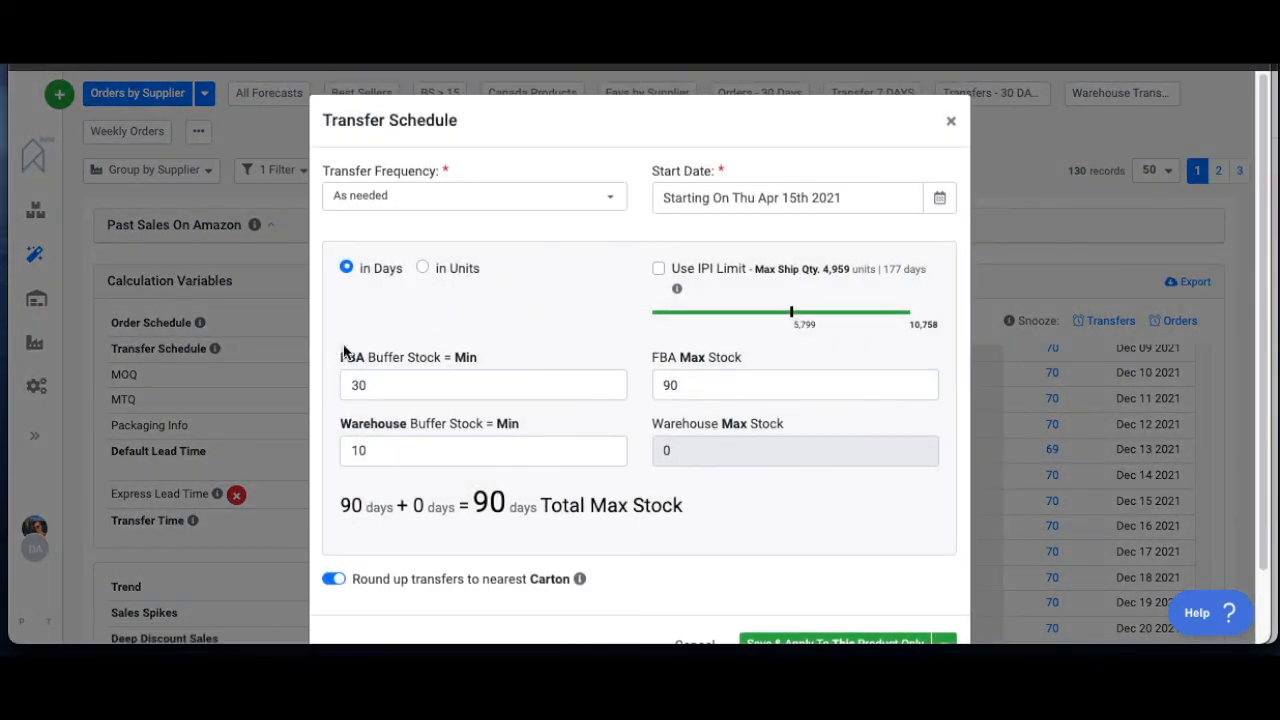
{"action": "mouse_move", "coordinate": [876, 124]}
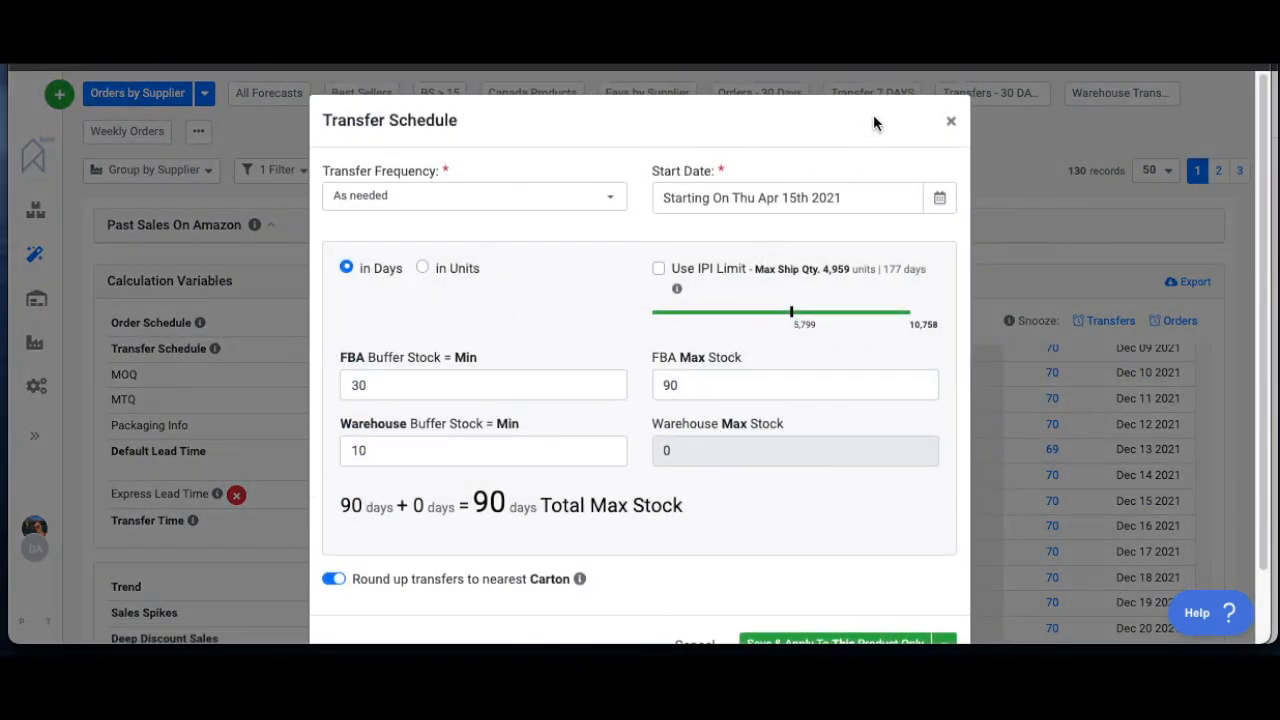
{"action": "mouse_move", "coordinate": [952, 122]}
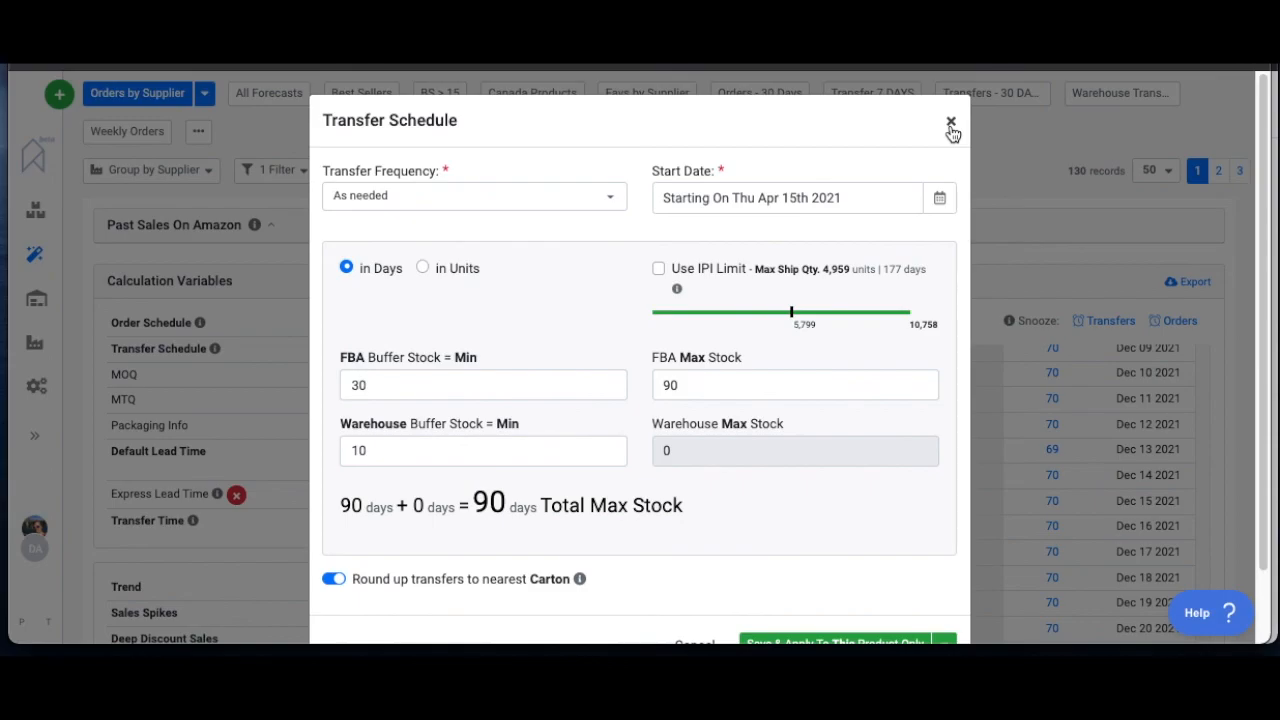